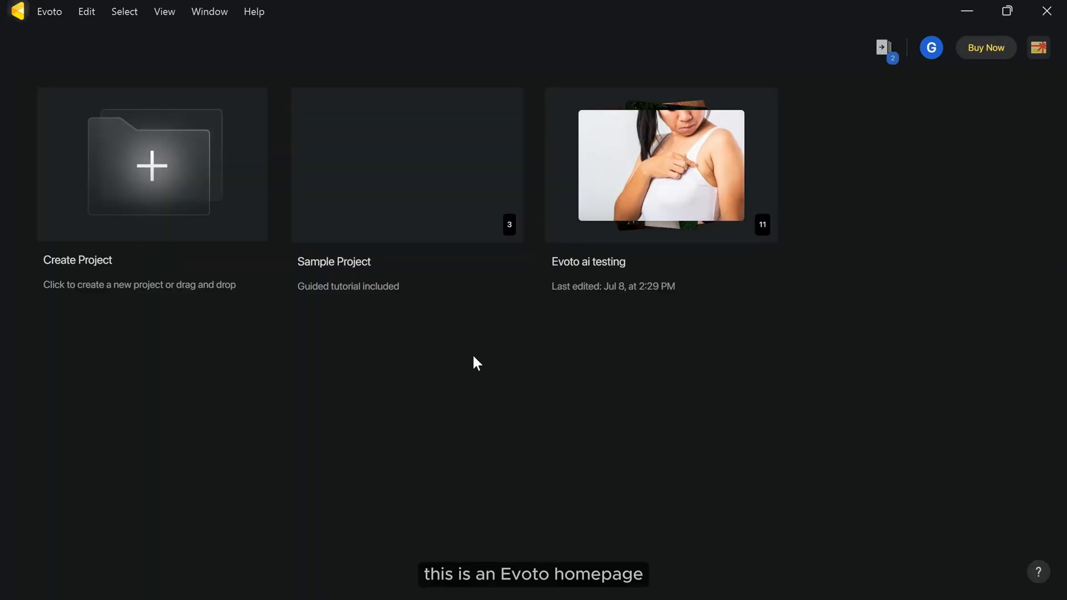
mouse_move(631, 189)
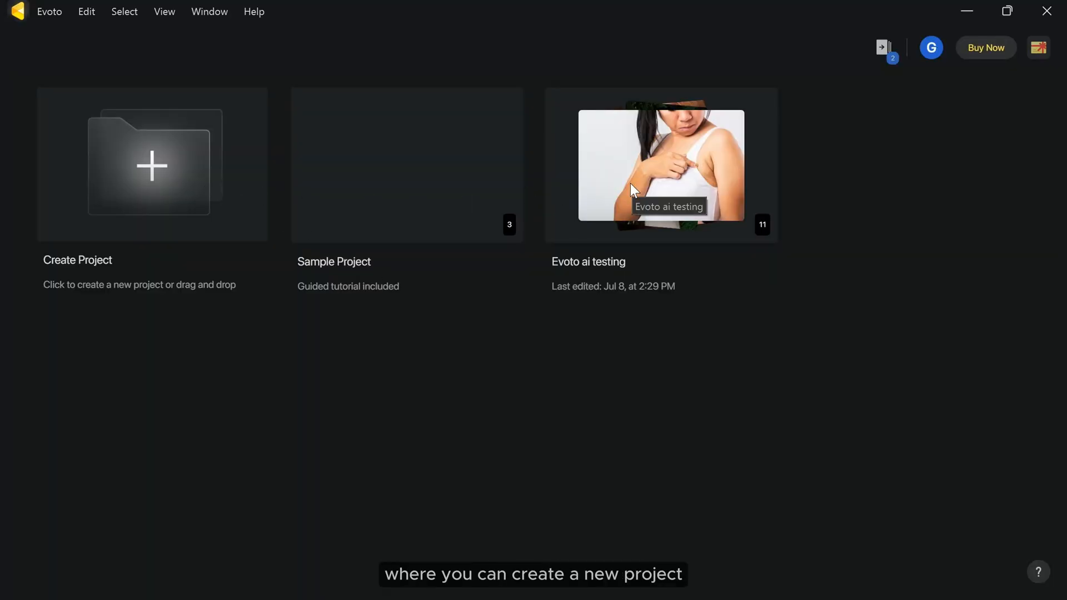
Open the 'Evoto ai testing' project from the home page.
double_click(659, 165)
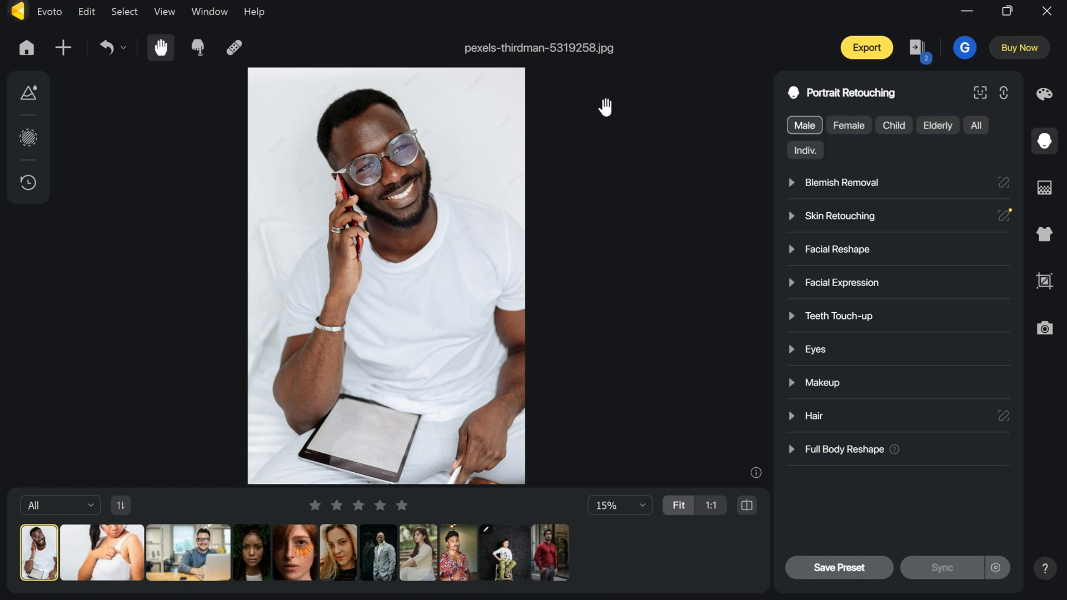
mouse_move(392, 537)
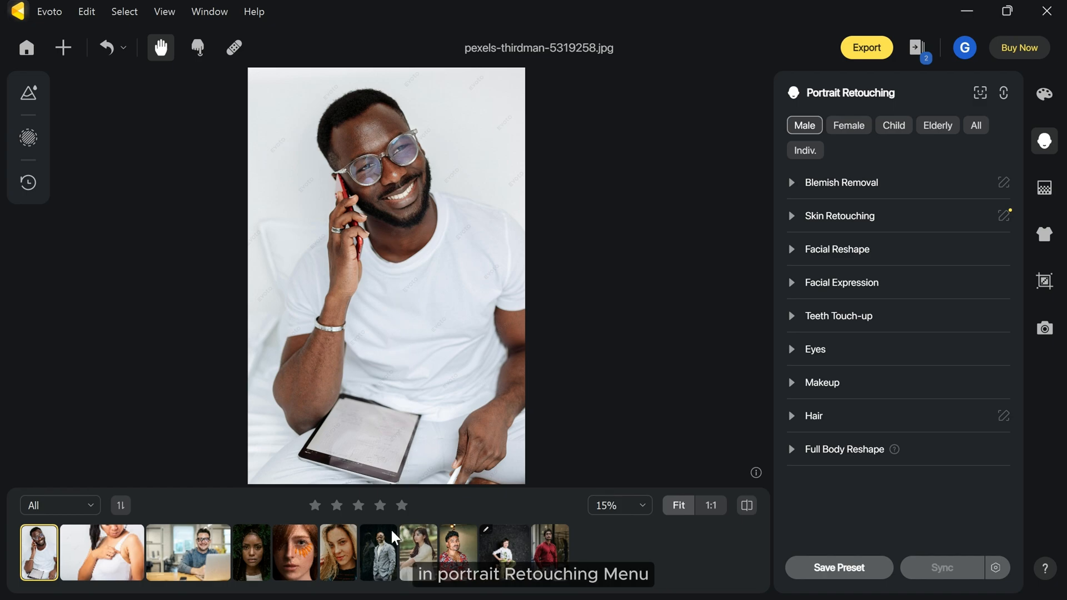
On the blonde woman's portrait, remove freckles and acne at 100, enable Face Mole removal and fully remove body blemishes.
click(338, 552)
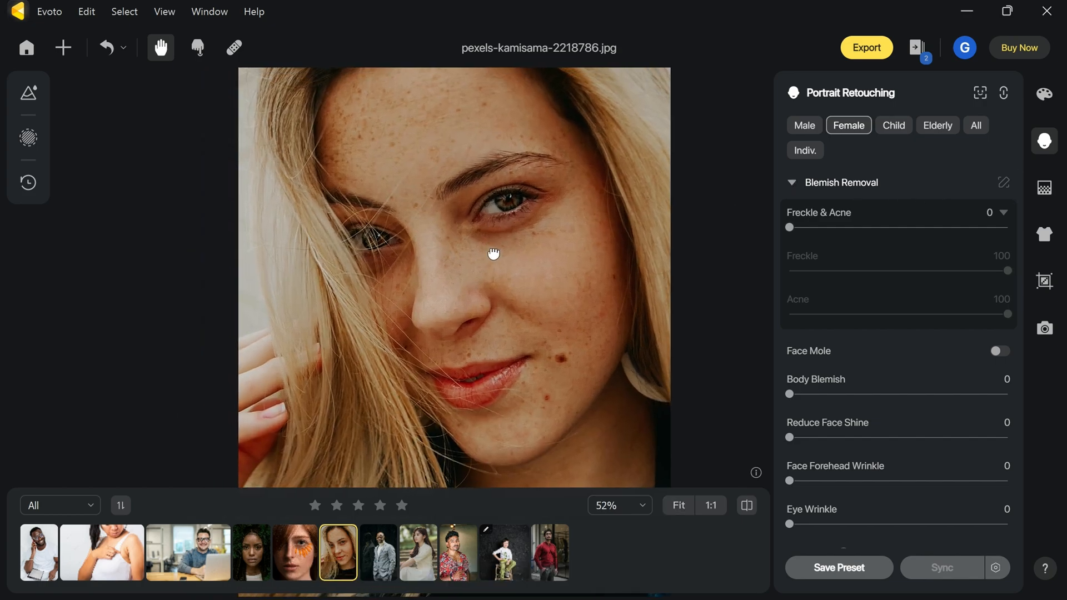
drag(789, 228, 1007, 228)
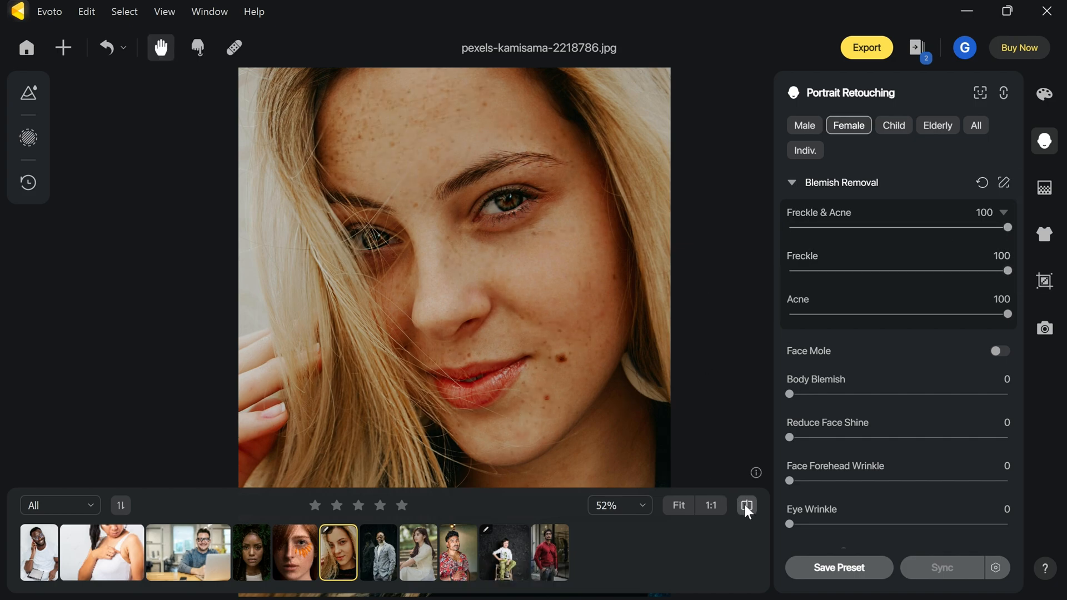
scroll(down, 3)
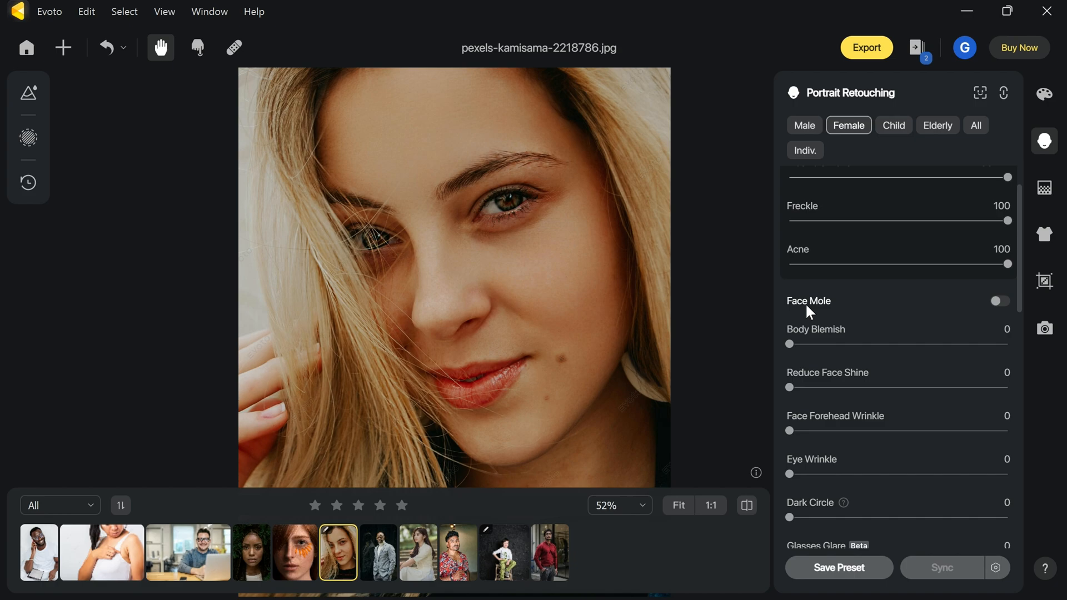
click(997, 301)
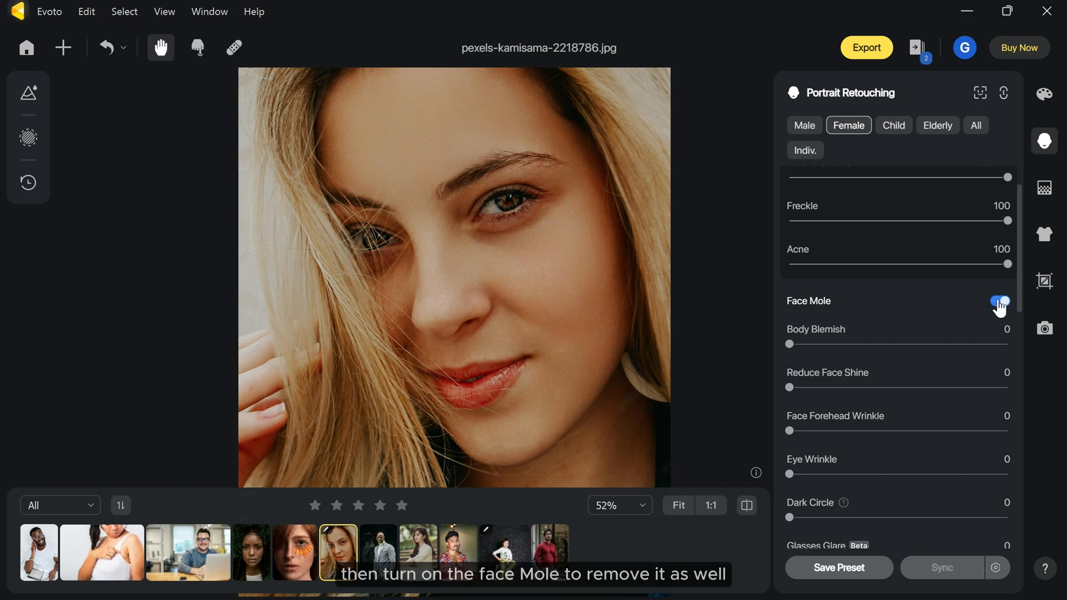
click(999, 302)
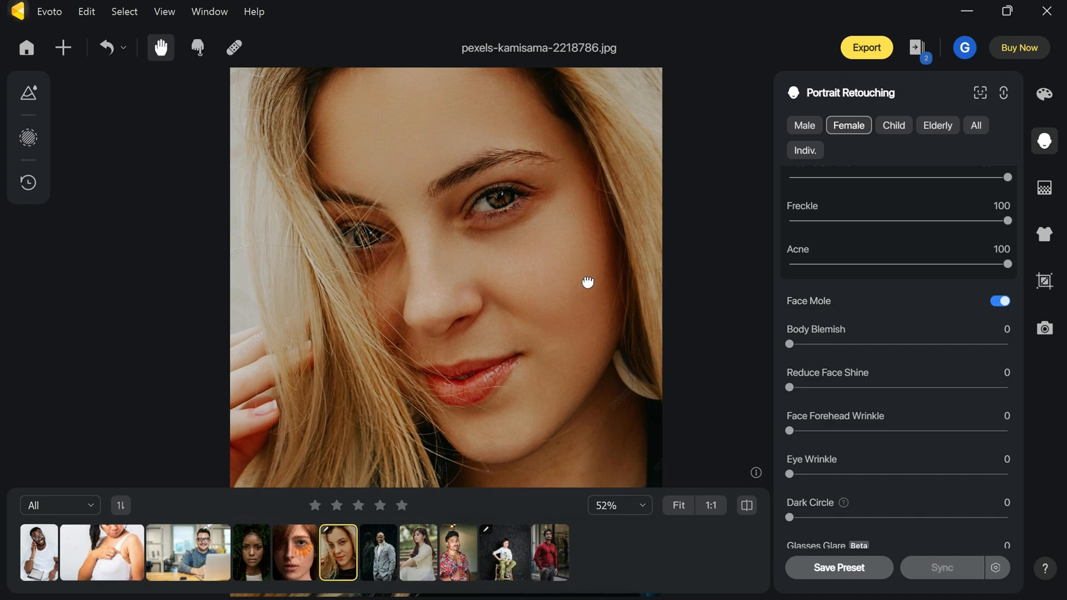
drag(586, 282, 593, 273)
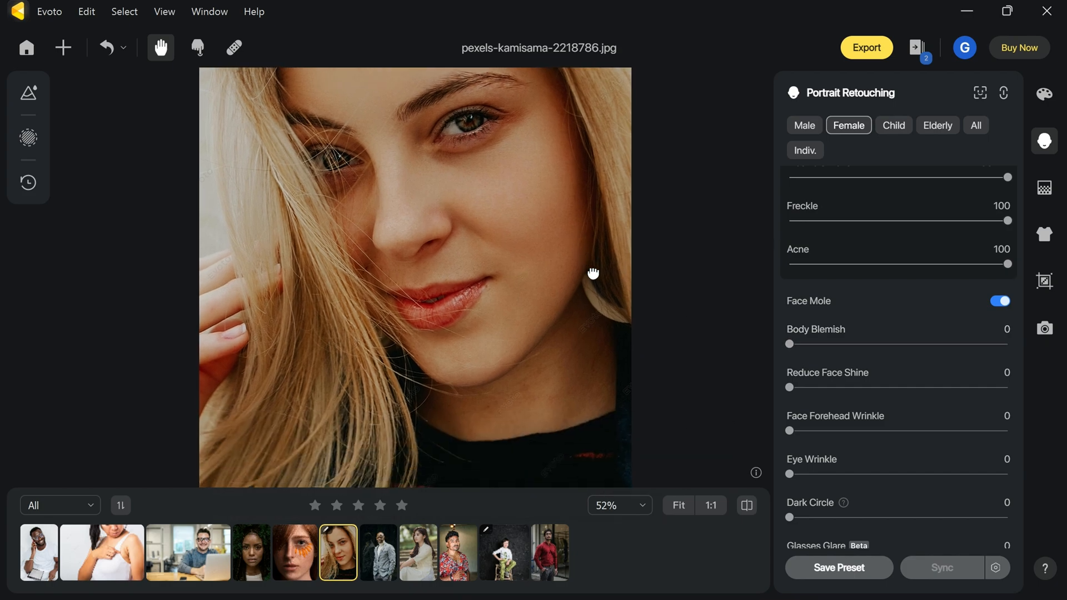
drag(789, 343, 1010, 344)
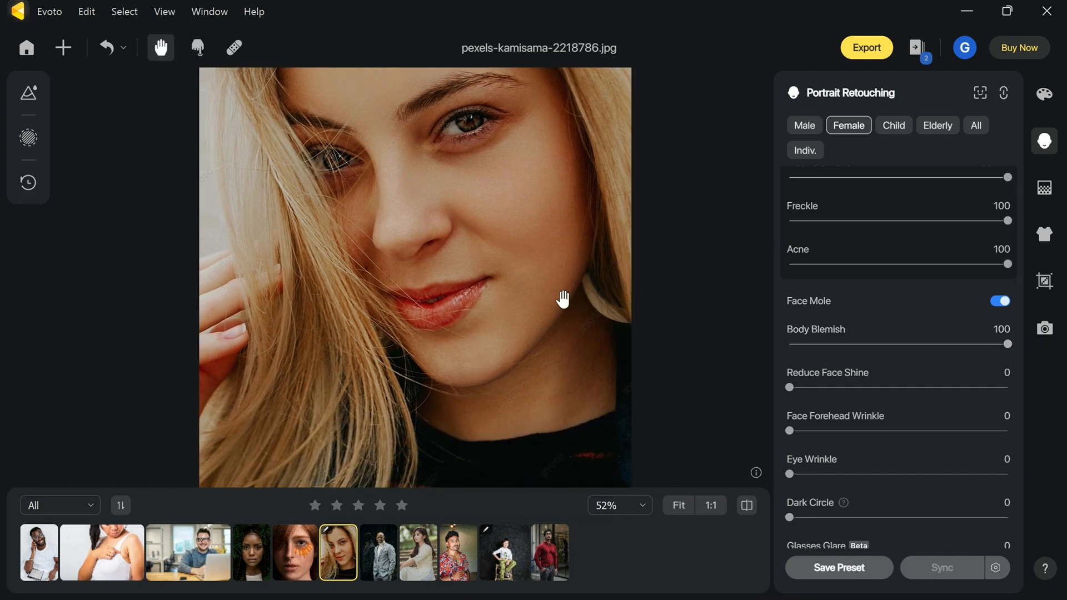
Reduce her face shine to 31, smooth eye wrinkles to 90, lighten dark circles to 78 and reduce eye bags.
scroll(down, 3)
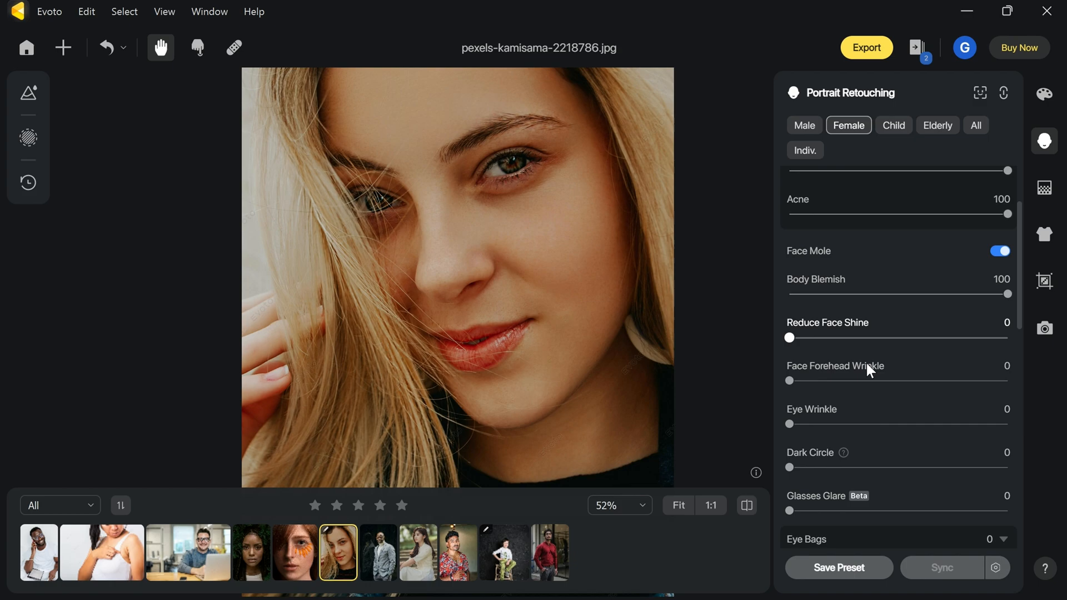
drag(788, 338, 856, 338)
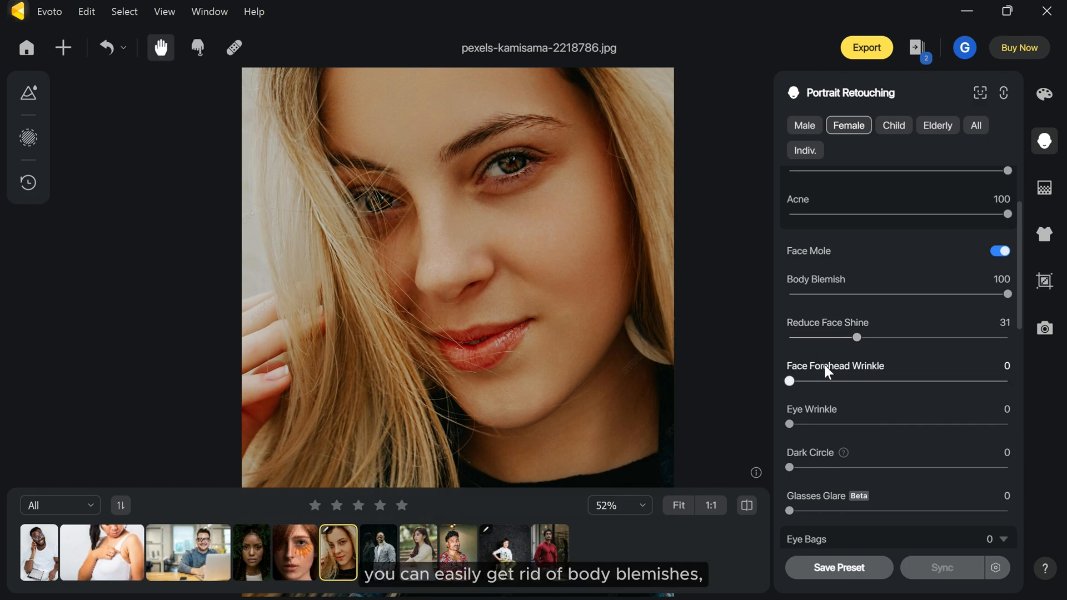
drag(789, 423, 880, 423)
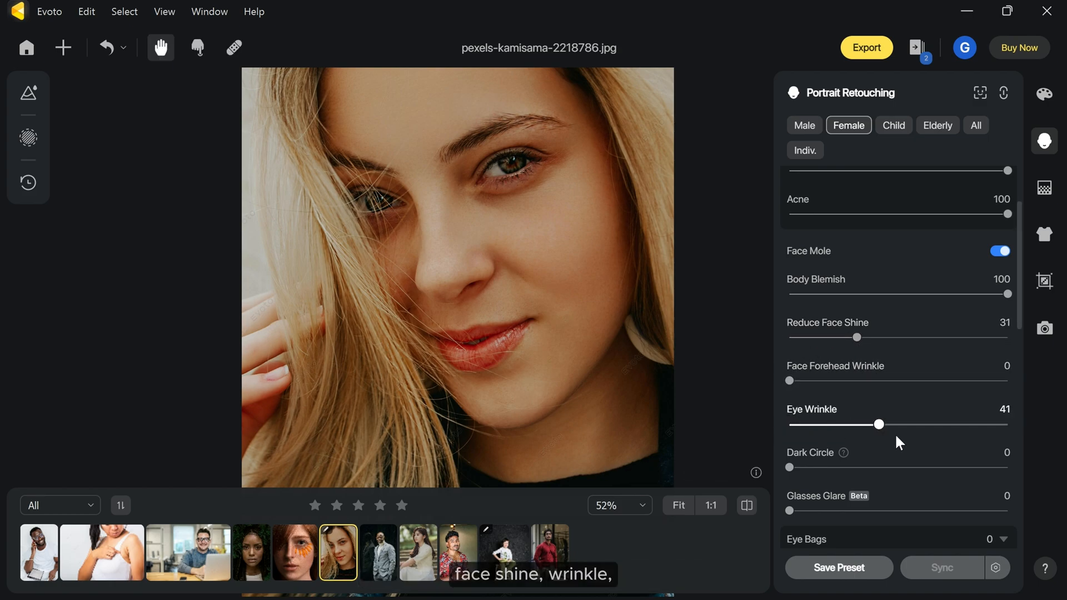
drag(879, 423, 986, 423)
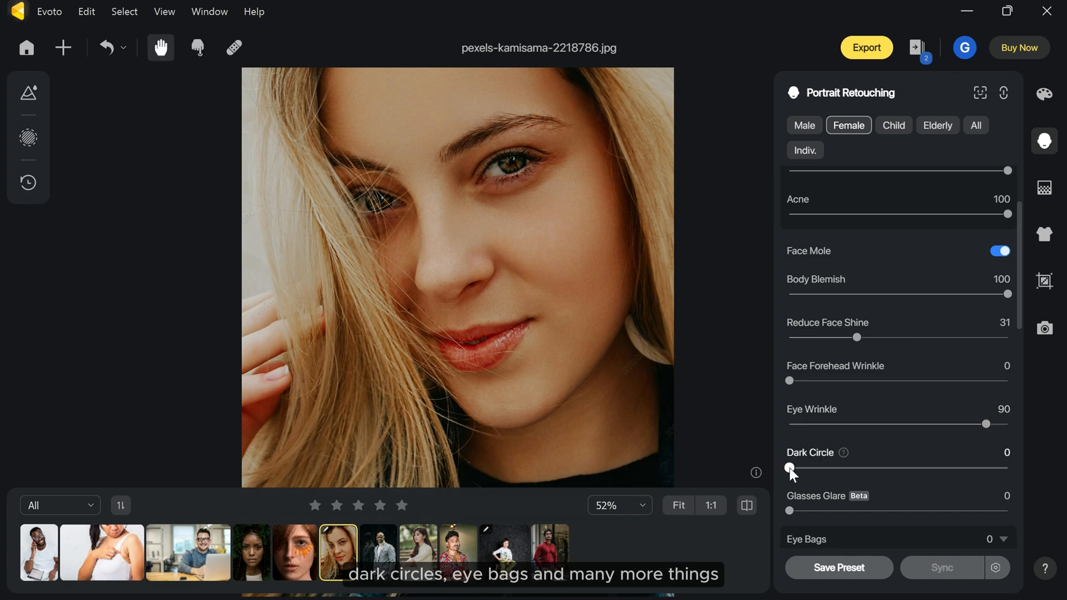
drag(789, 471, 959, 417)
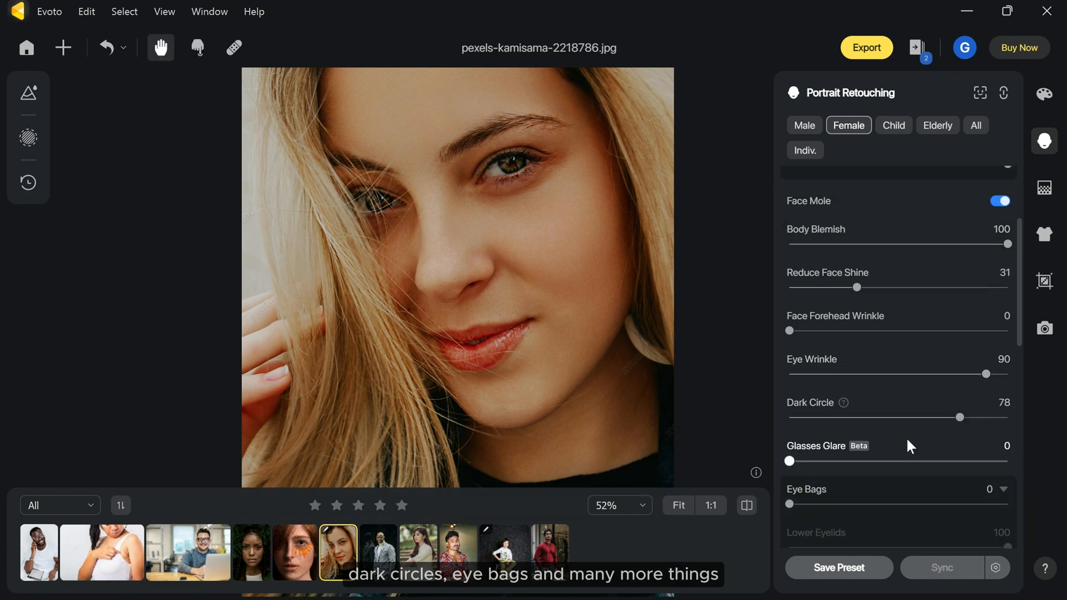
scroll(down, 3)
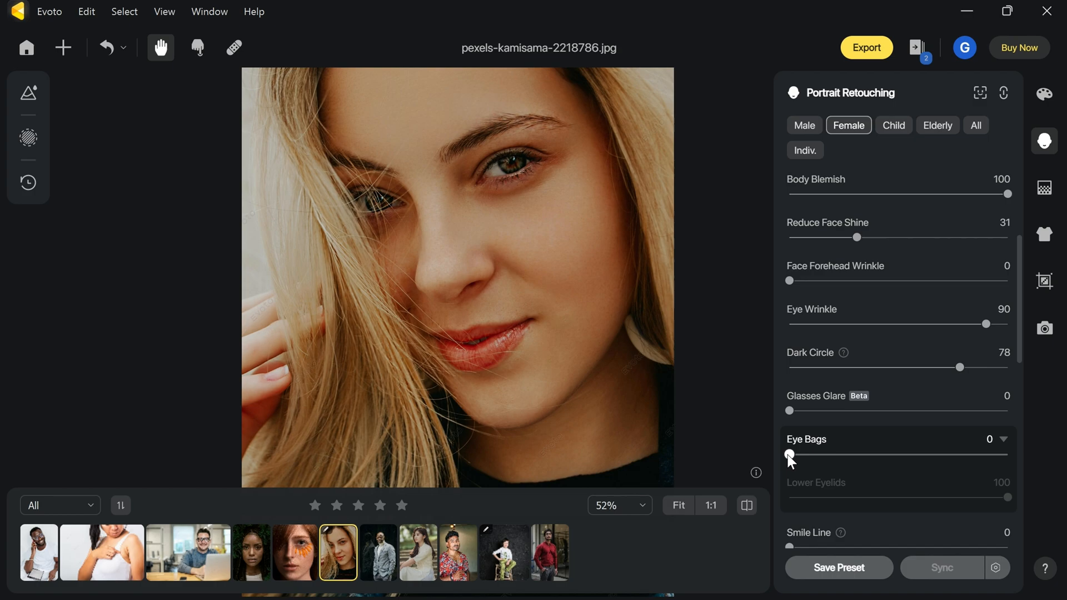
drag(789, 455, 1001, 456)
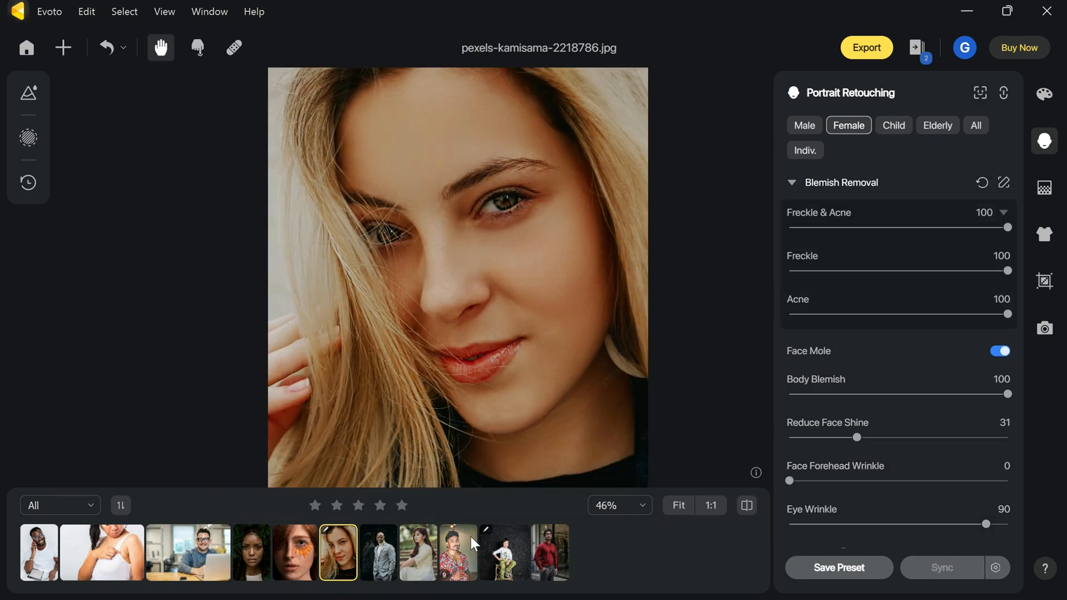
On the floral-shirt man's portrait, remove body blemishes, reduce eye bags and turn on Beard Protection, then move to the man in glasses.
click(457, 551)
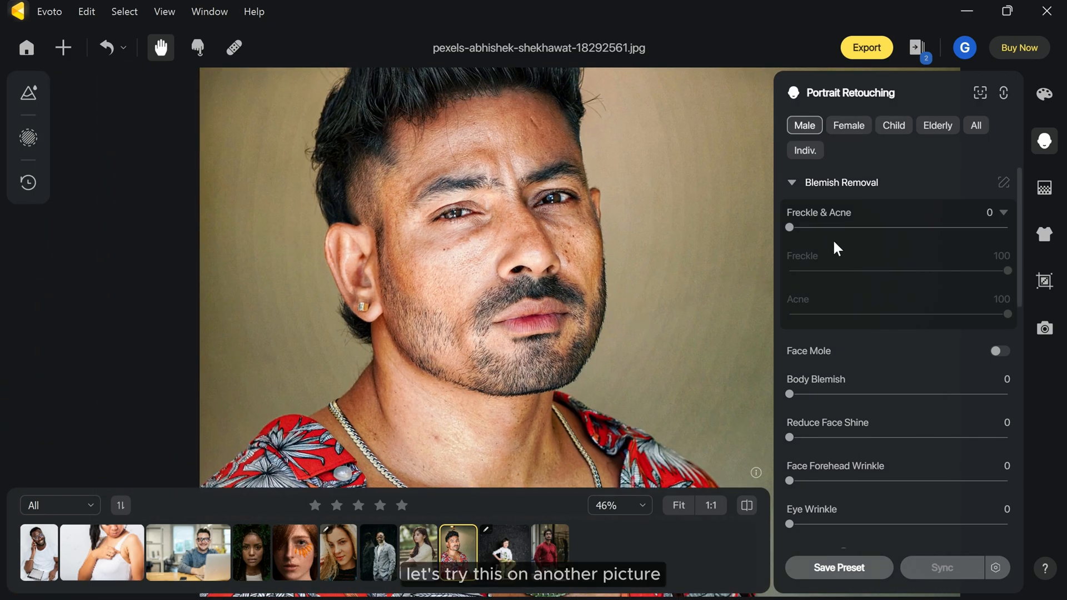
drag(790, 226, 1008, 227)
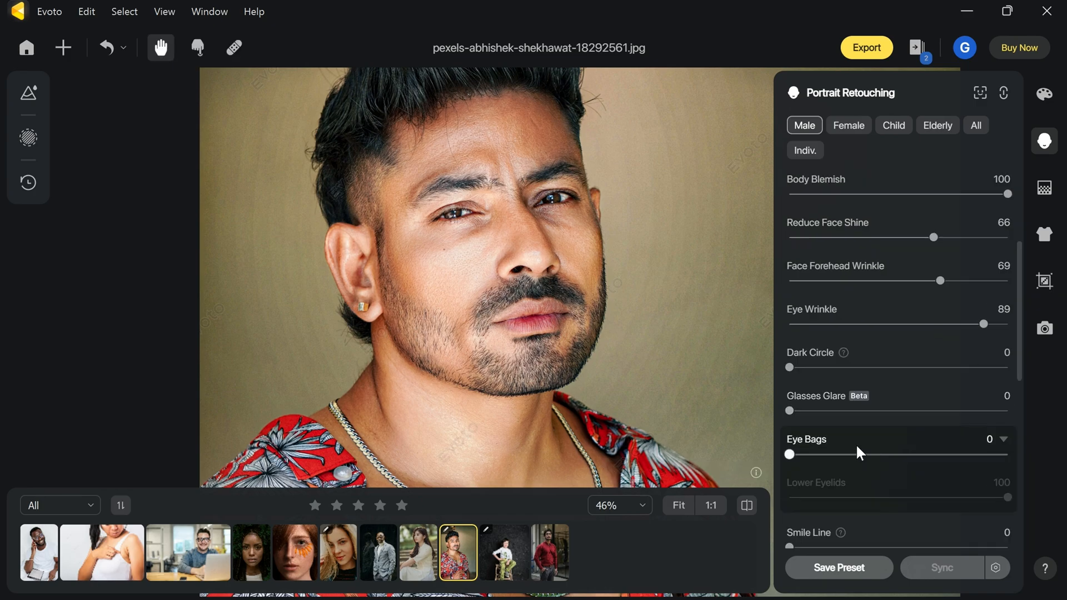
drag(789, 453, 975, 454)
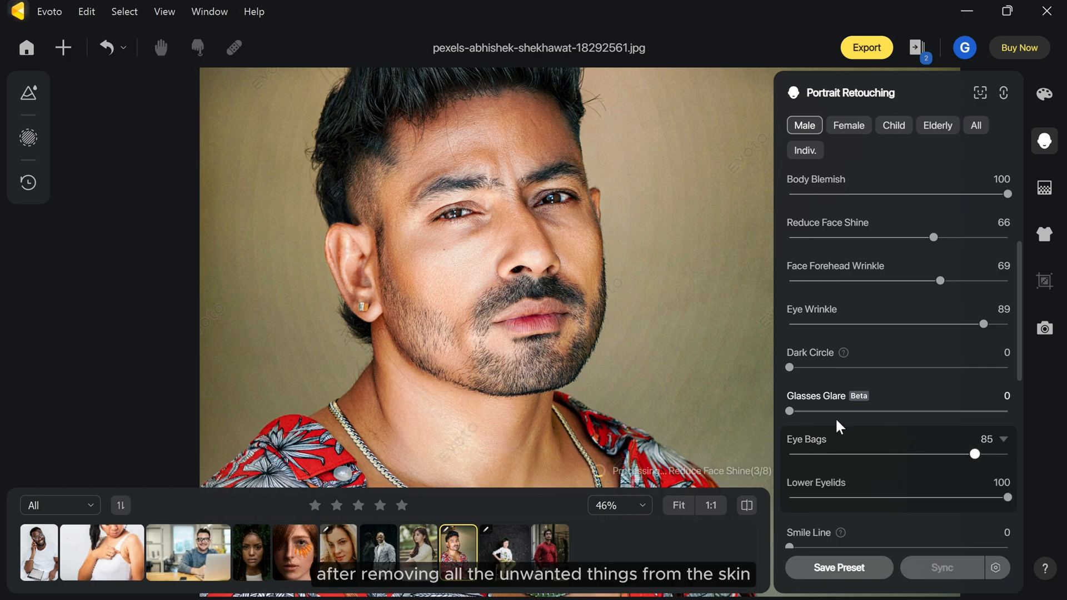
scroll(down, 3)
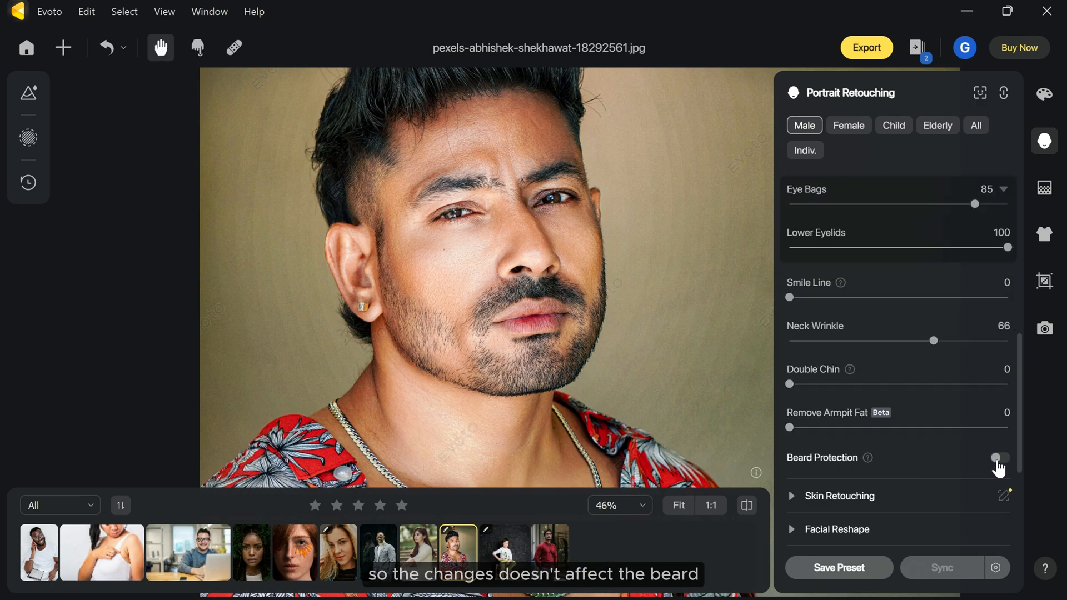
click(999, 457)
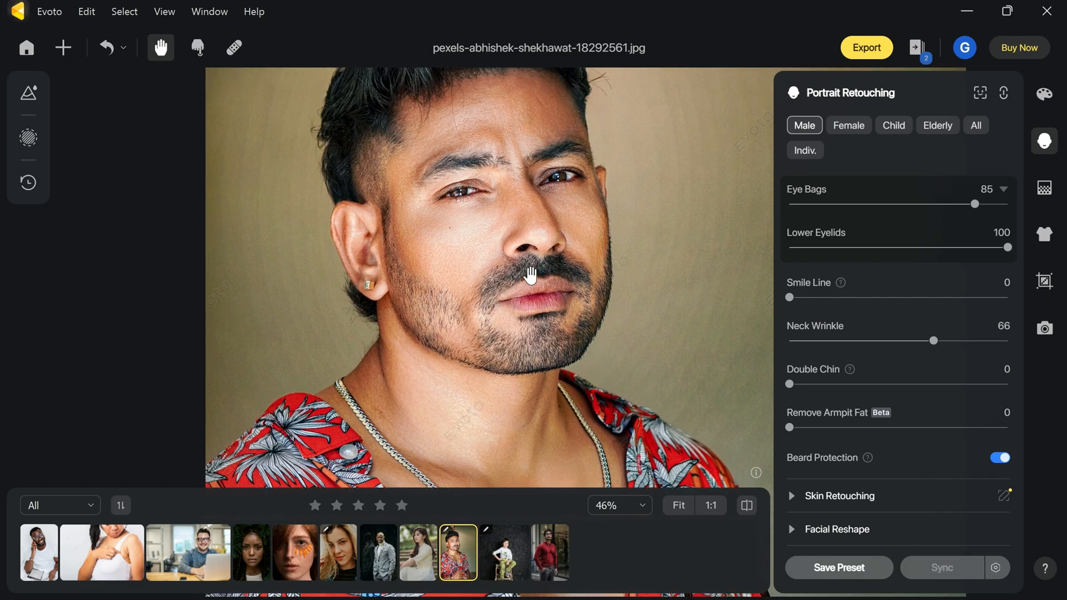
scroll(down, 3)
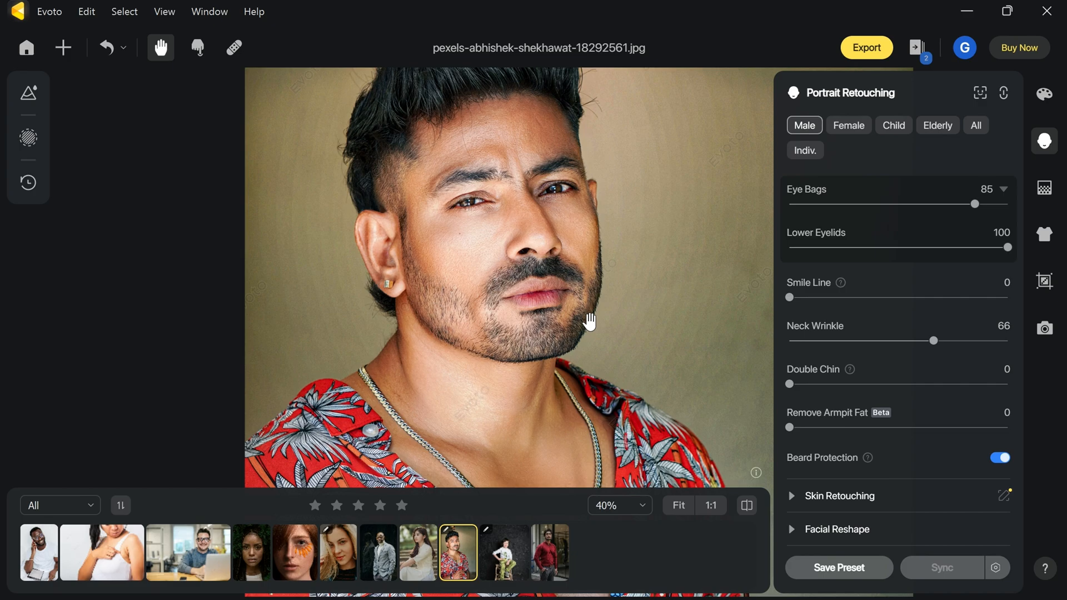
click(189, 552)
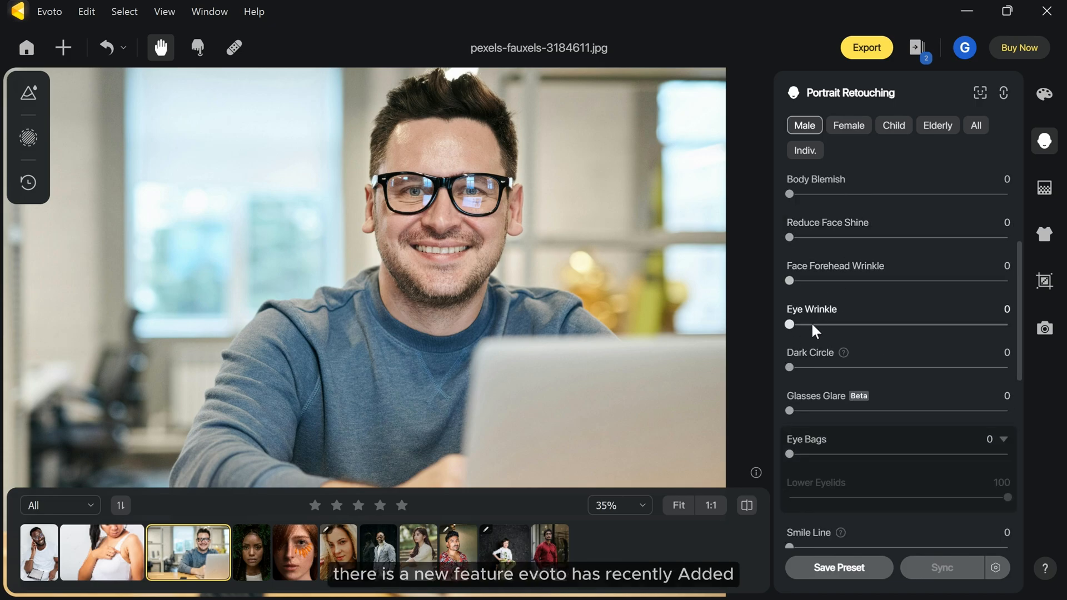
Set Glasses Glare removal to 100 on both bespectacled men's photos, then move to the tank-top woman.
drag(788, 411, 948, 411)
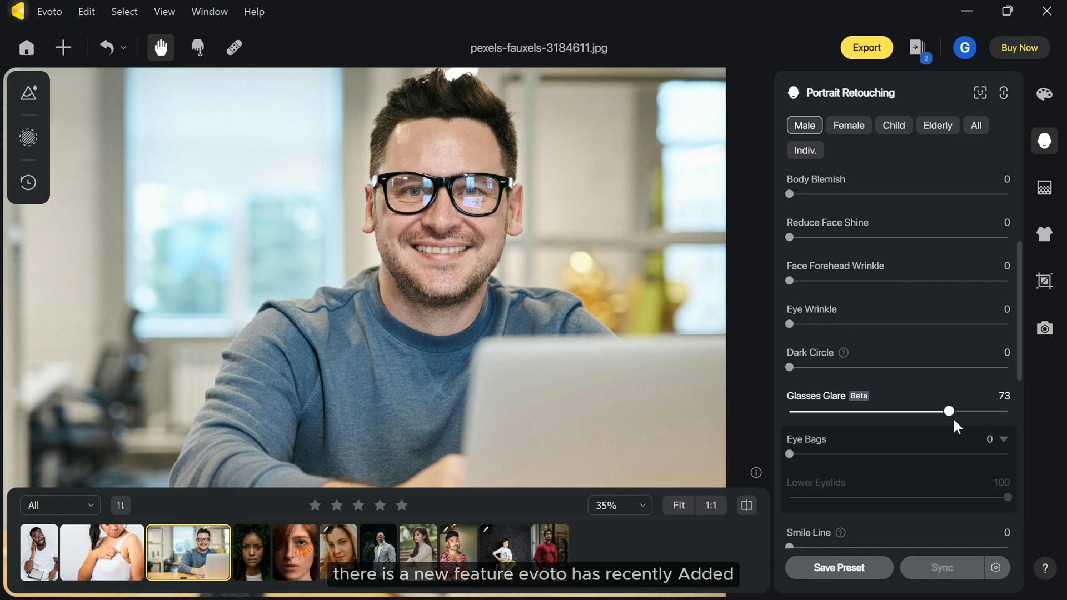
drag(948, 410, 1010, 410)
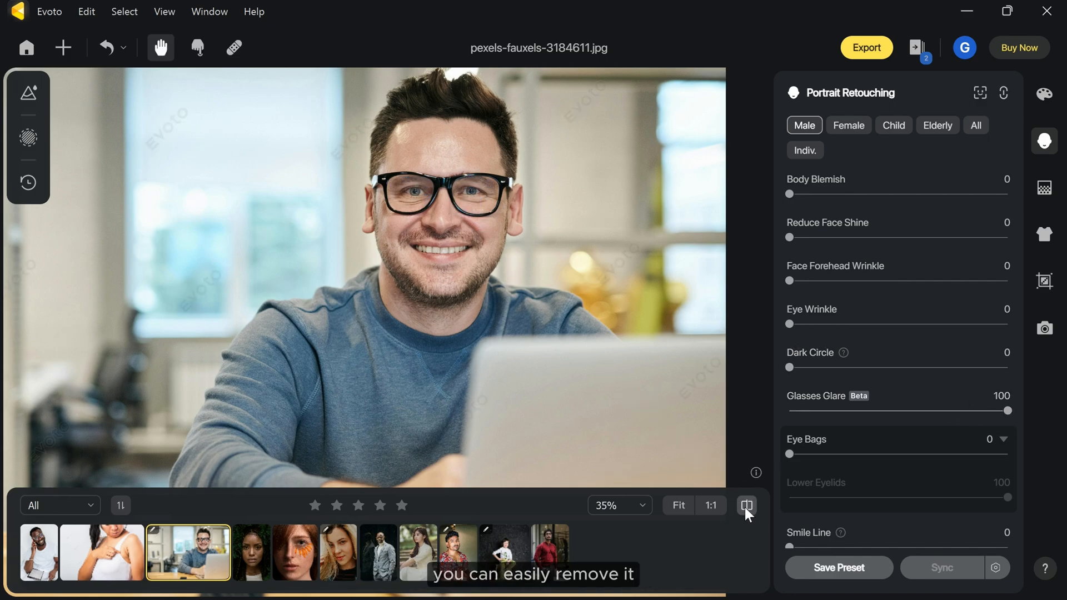
mouse_move(247, 416)
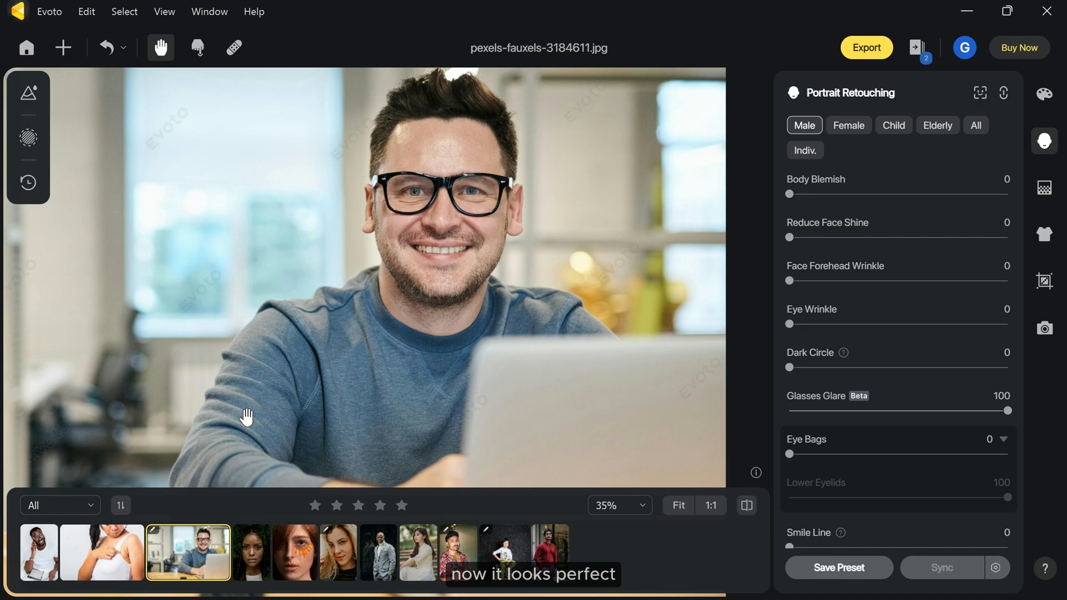
click(39, 553)
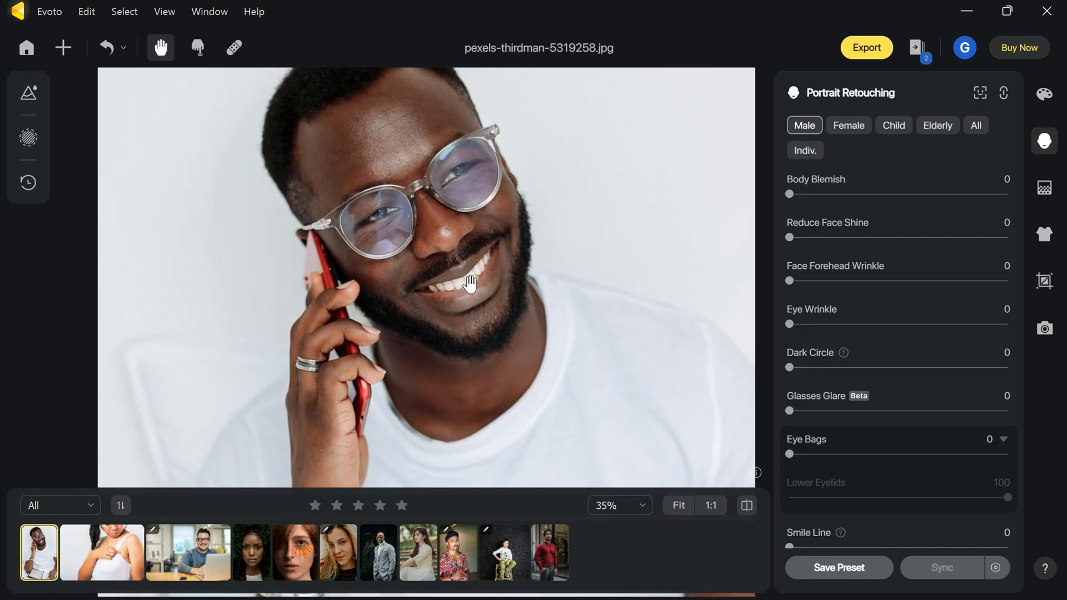
drag(788, 410, 1007, 410)
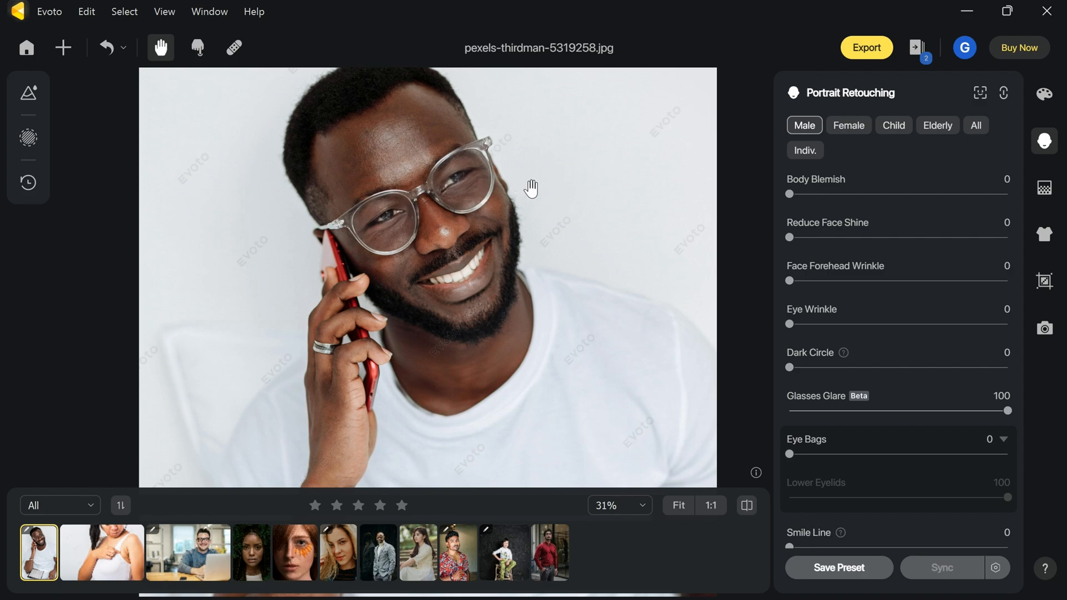
click(101, 553)
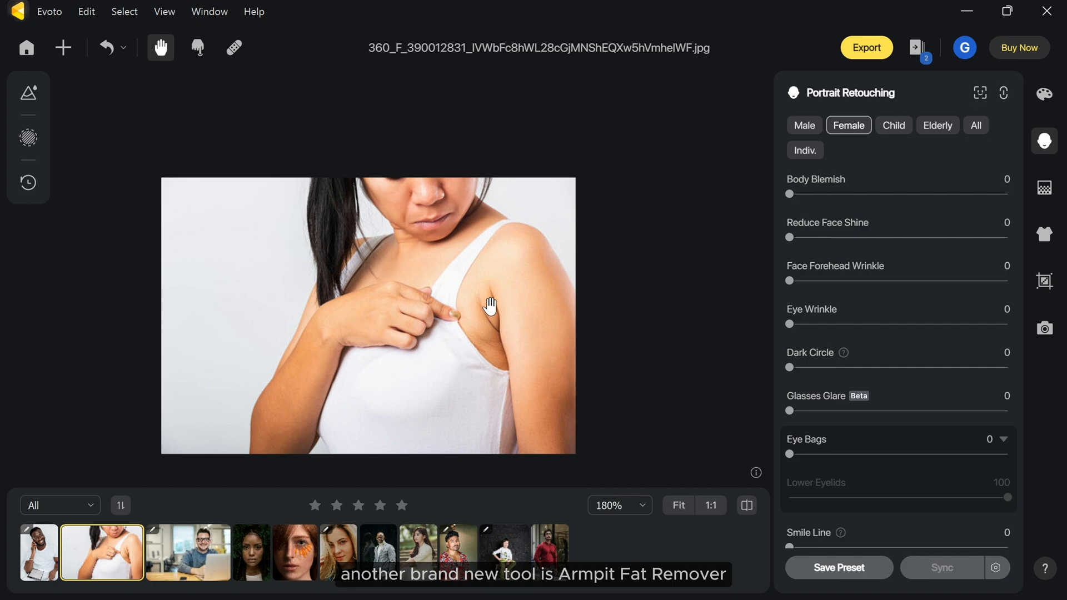
Set Remove Armpit Fat to 100 on the tank-top woman, compare with the original and collapse Blemish Removal.
scroll(down, 3)
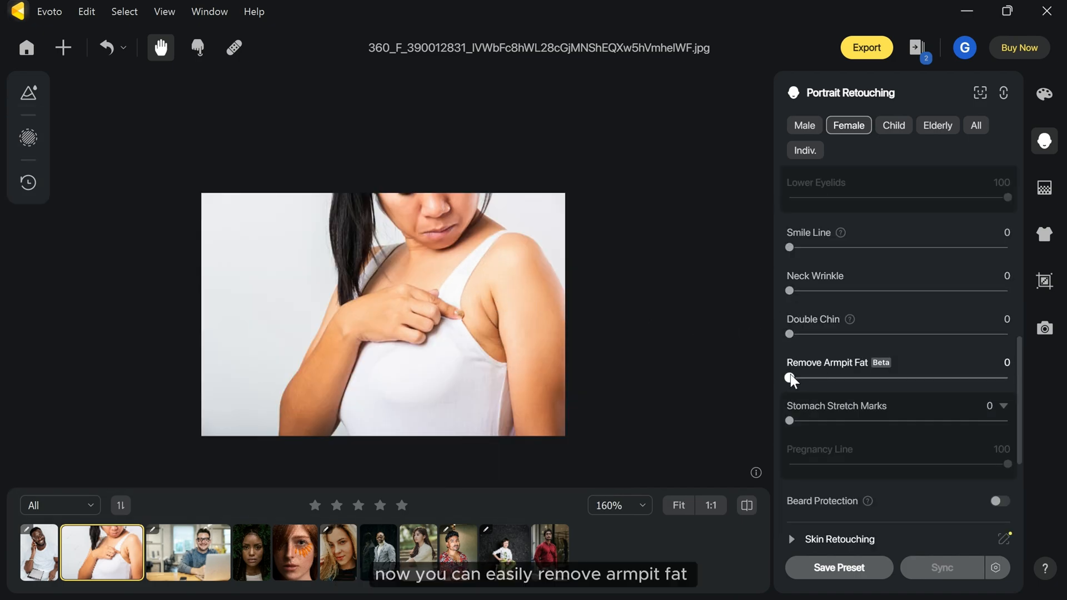
drag(789, 377, 1009, 378)
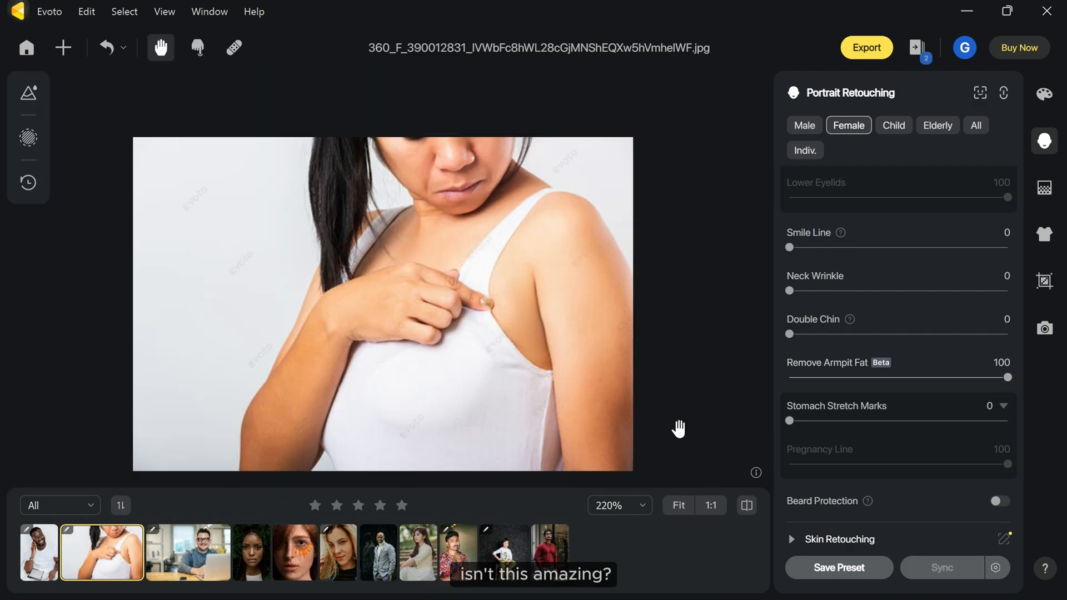
click(746, 504)
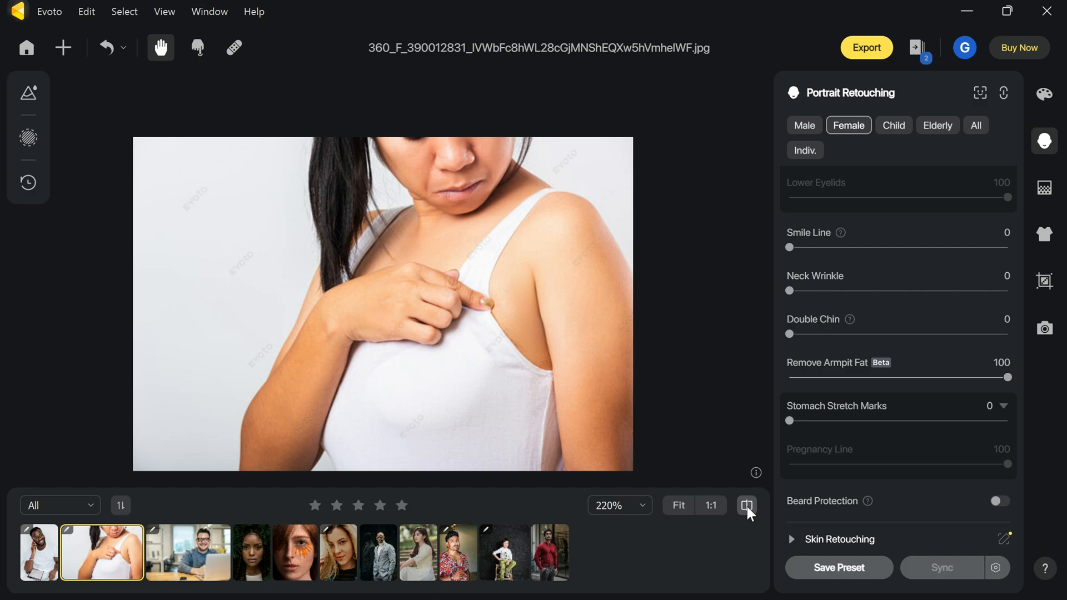
mouse_move(556, 270)
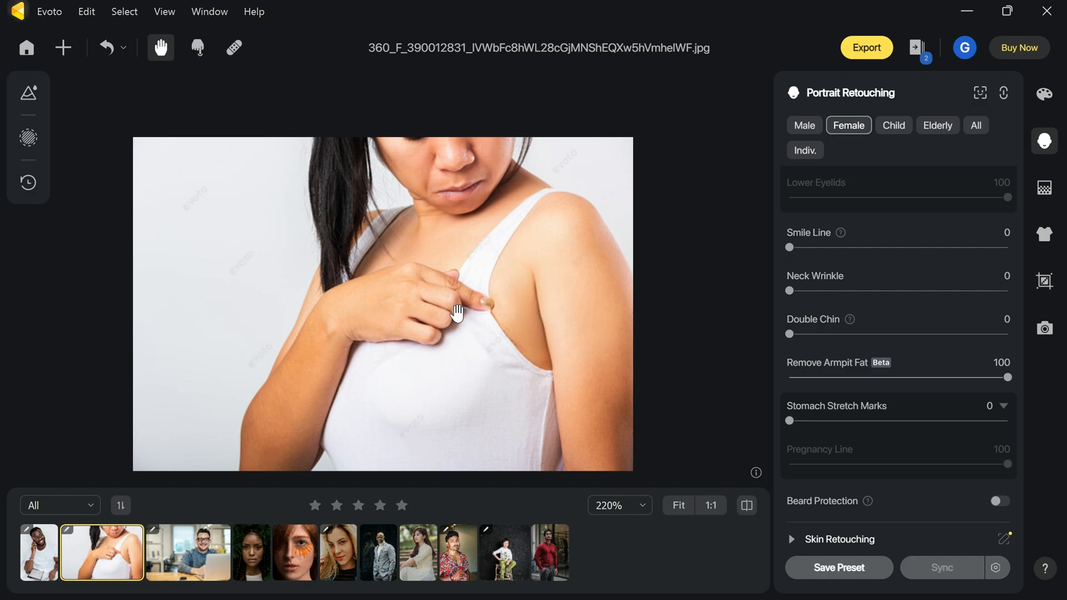
drag(457, 313, 448, 312)
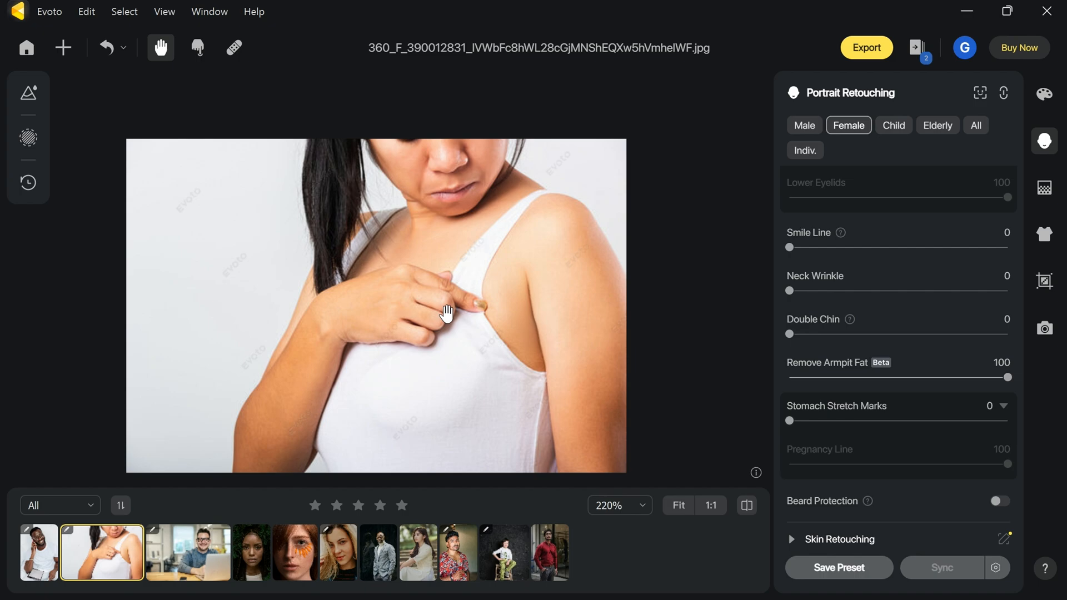
mouse_move(447, 263)
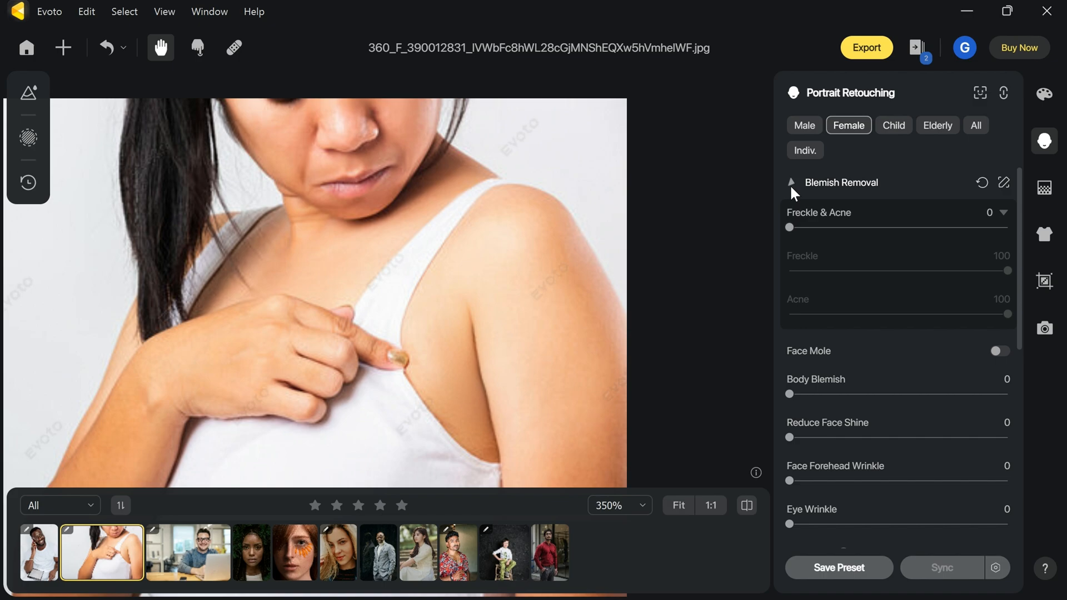
click(840, 181)
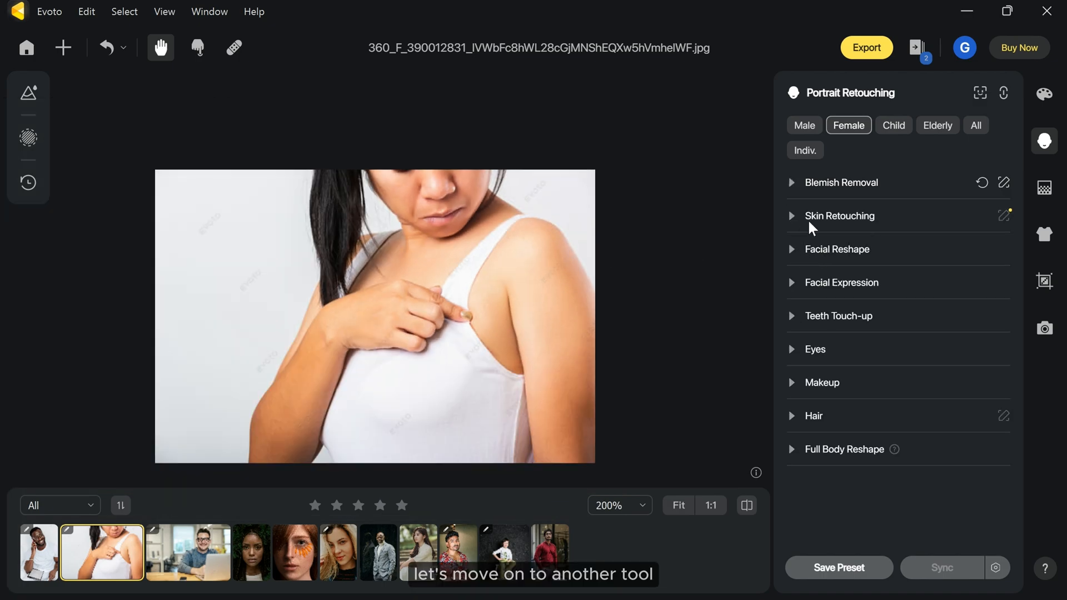
On the braided woman's portrait, set Dodge & Burn to 92, Face Skin Smoothing to 19 and a Dewy skin texture.
click(251, 552)
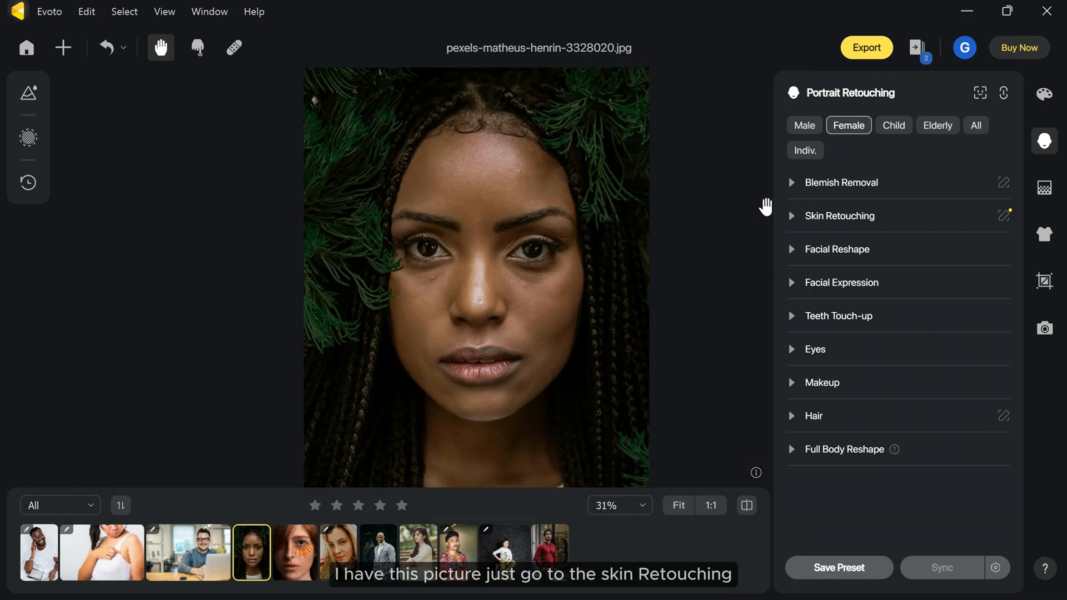
click(840, 216)
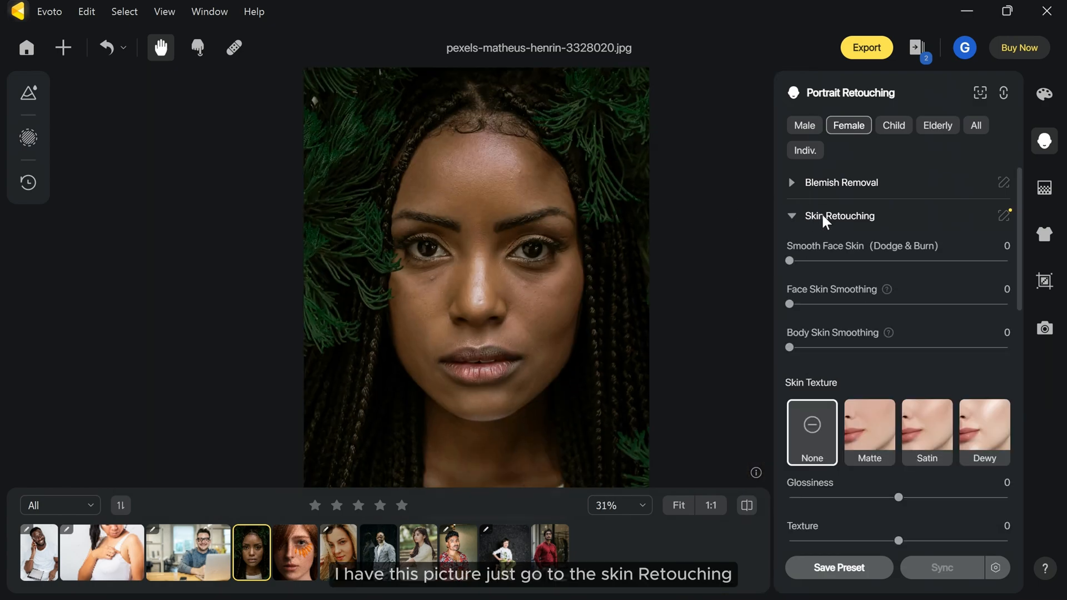
drag(789, 260, 943, 260)
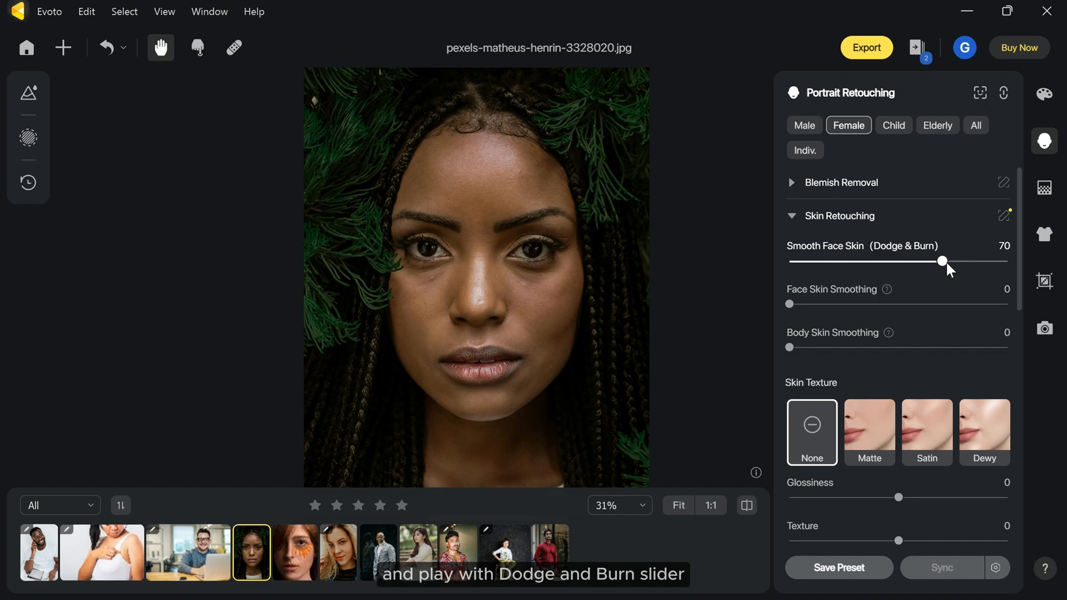
drag(942, 261, 989, 261)
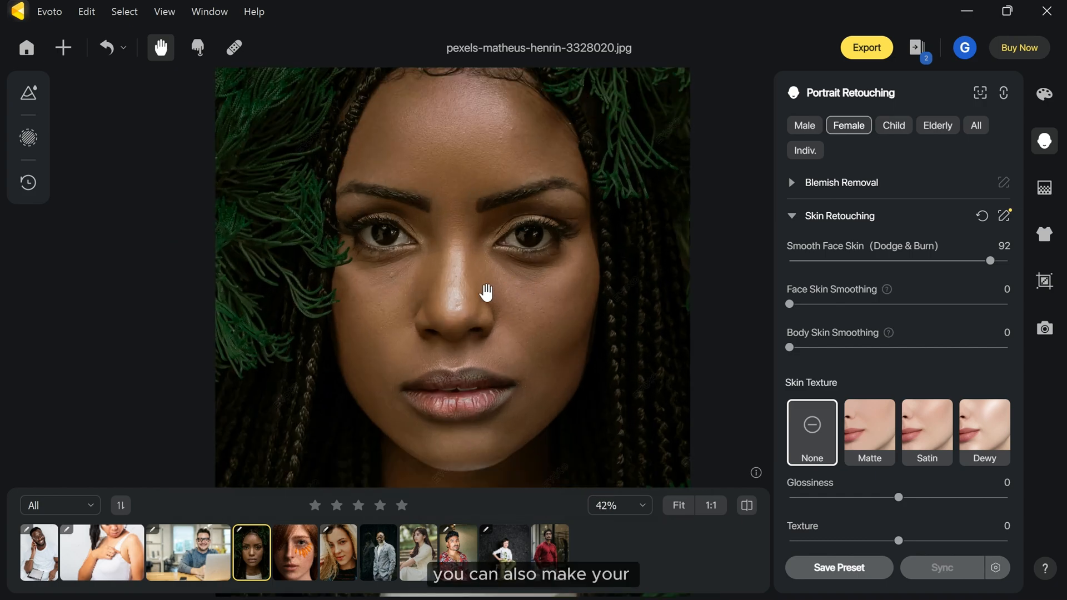
drag(789, 304, 823, 304)
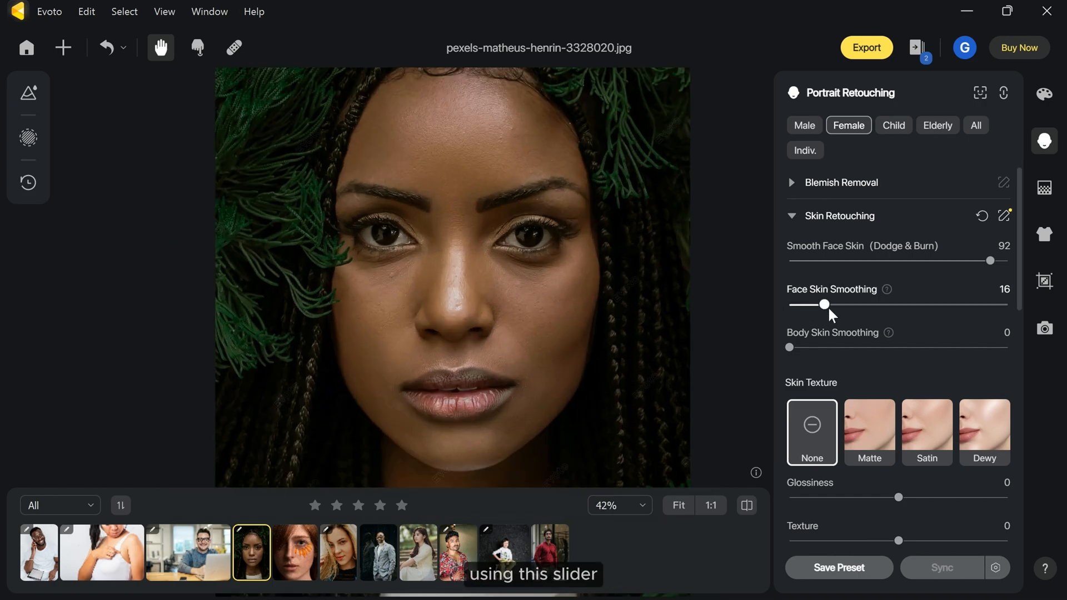
drag(823, 304, 836, 304)
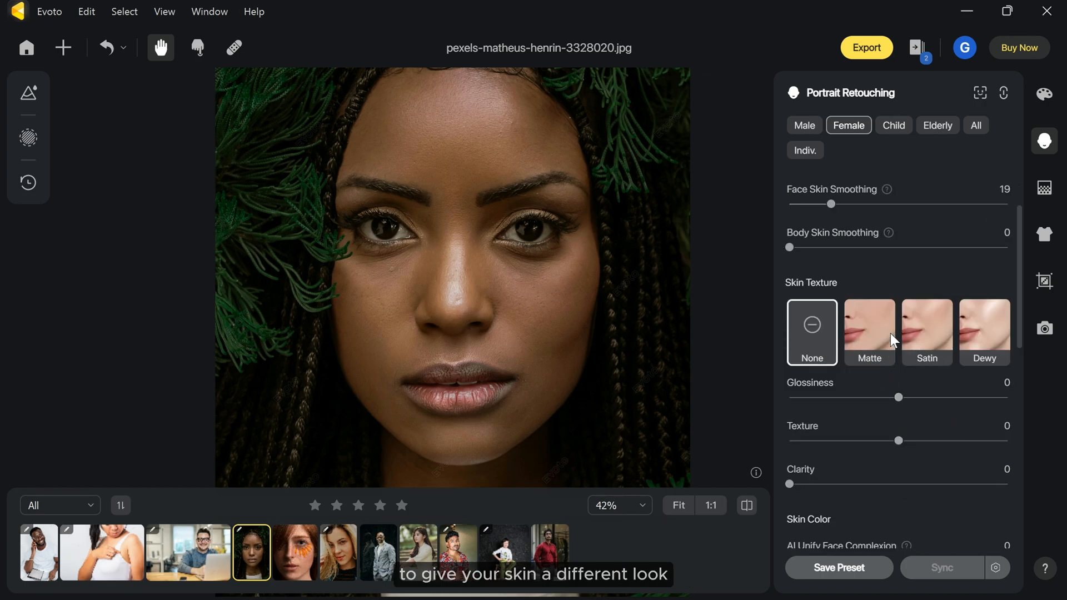
click(984, 331)
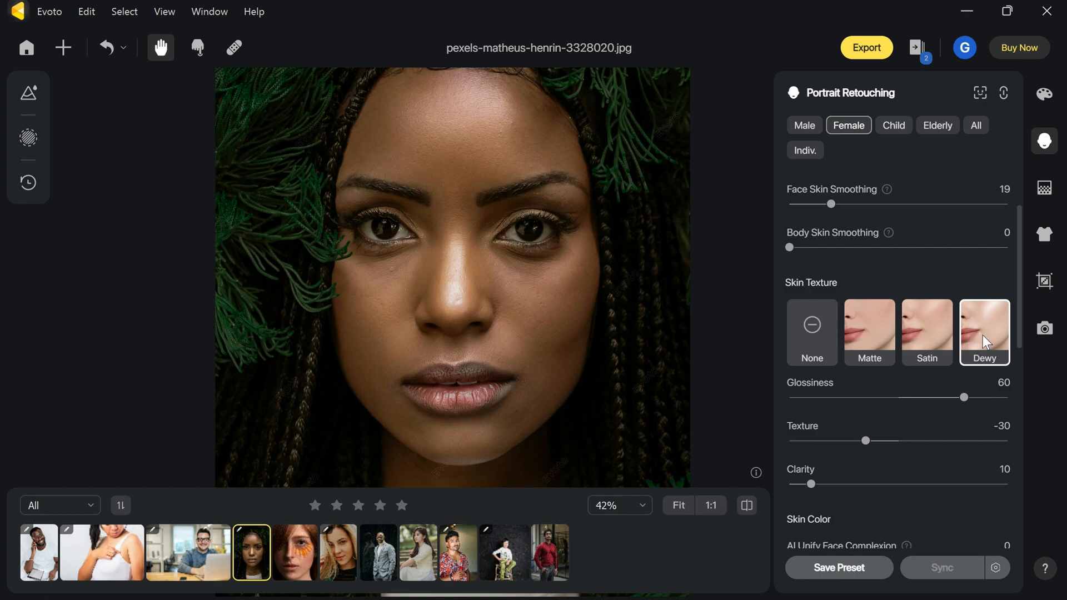
Even out her face with AI Unify Face Complexion at 56 and adjust the following skin slider.
scroll(down, 3)
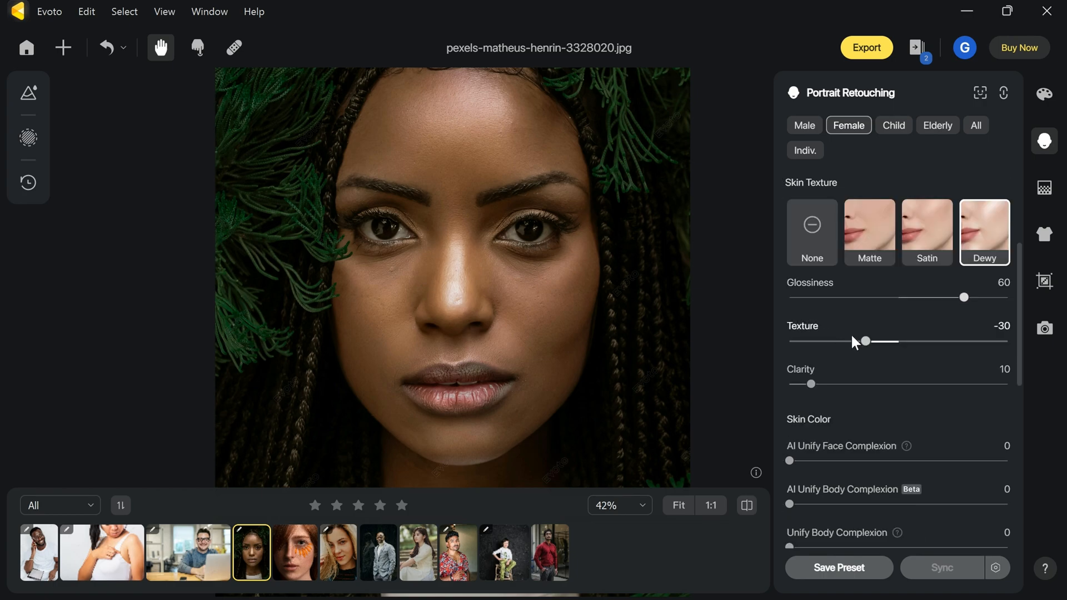
scroll(down, 3)
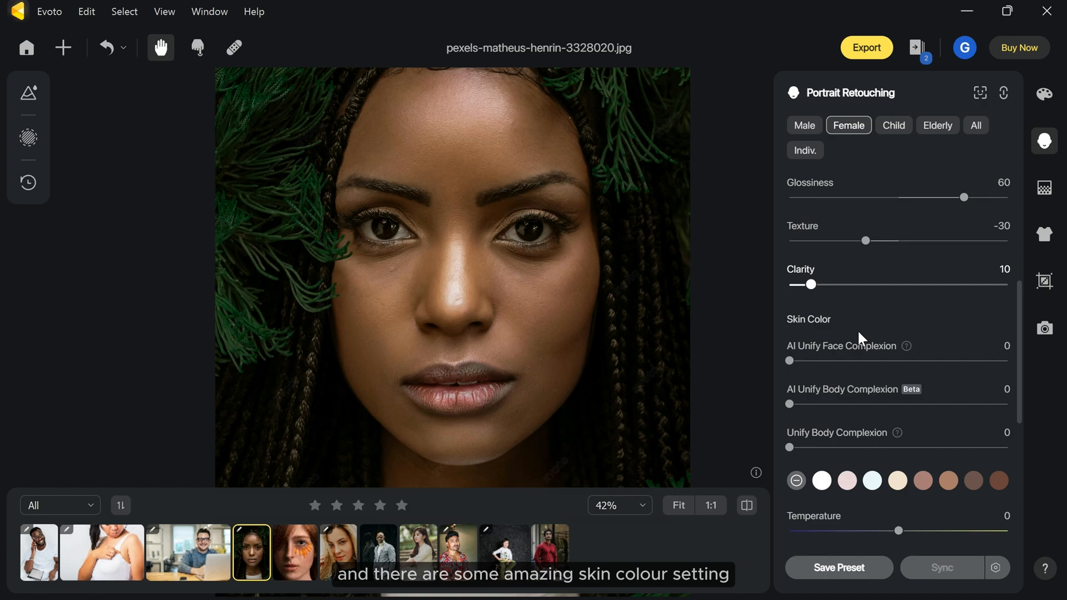
drag(789, 360, 911, 360)
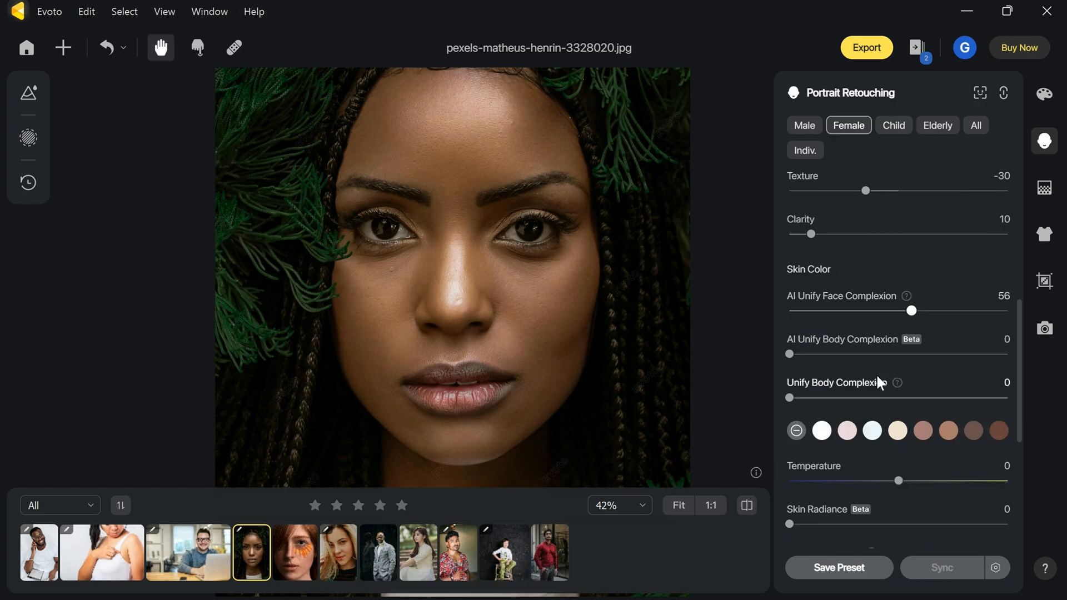
scroll(down, 3)
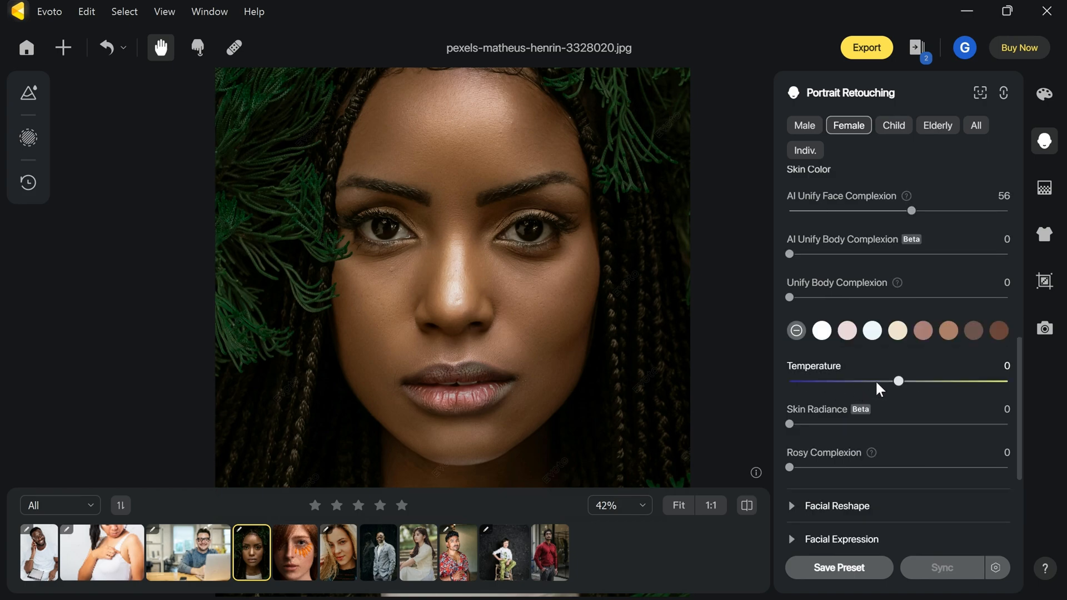
drag(789, 423, 865, 424)
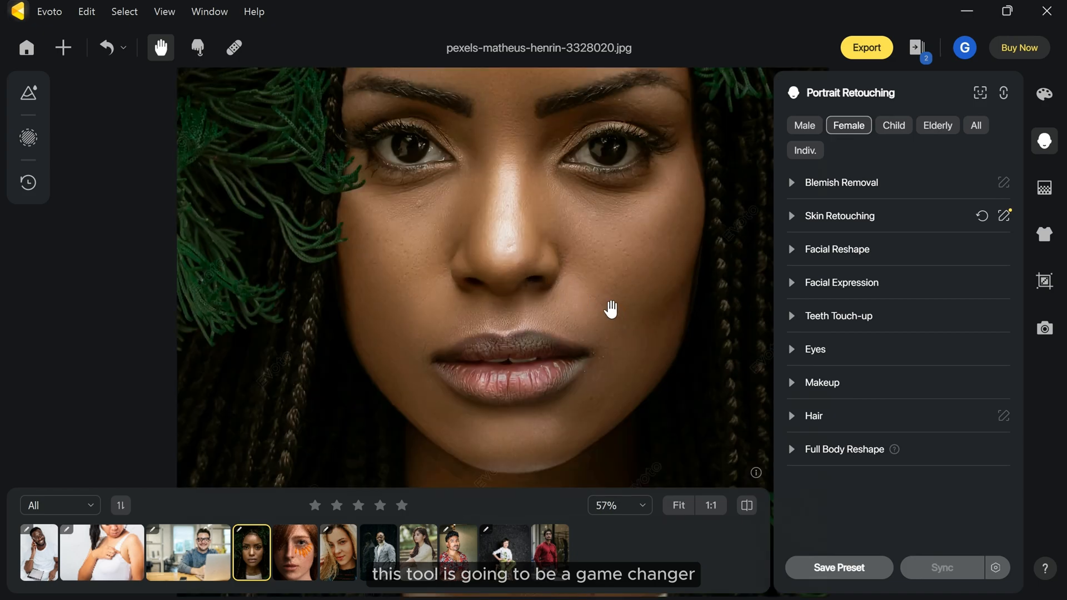
Fit the portrait in view and open the orange-petal eye close-up.
click(746, 504)
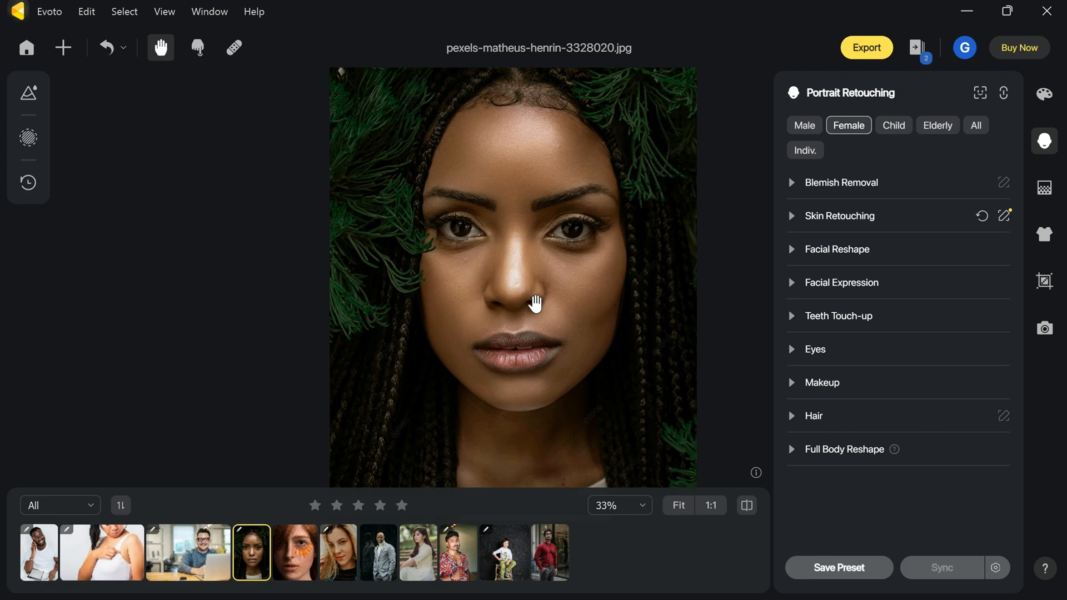
mouse_move(296, 552)
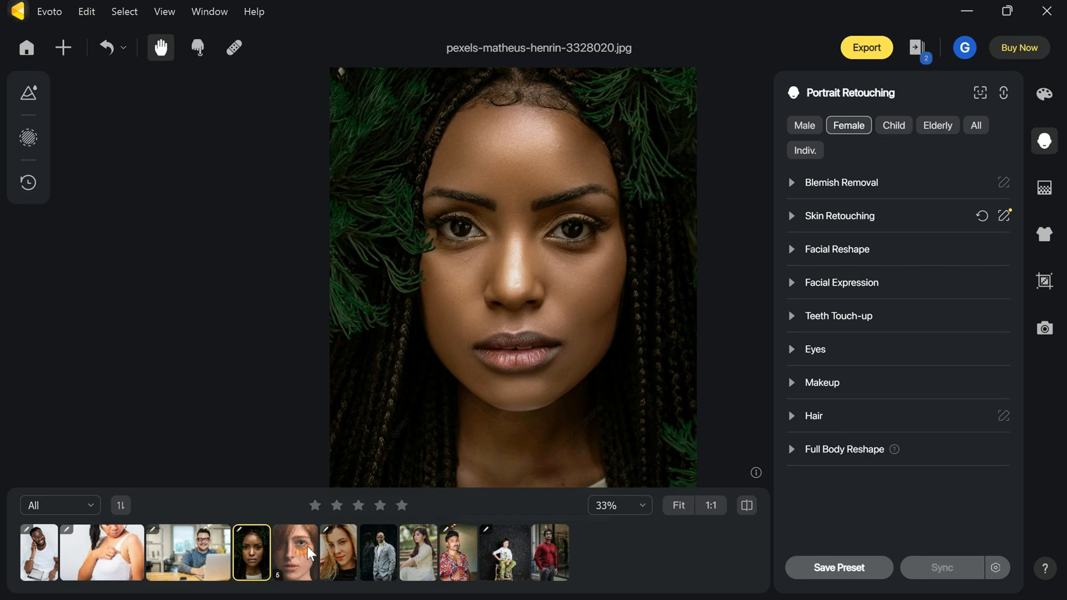
click(293, 552)
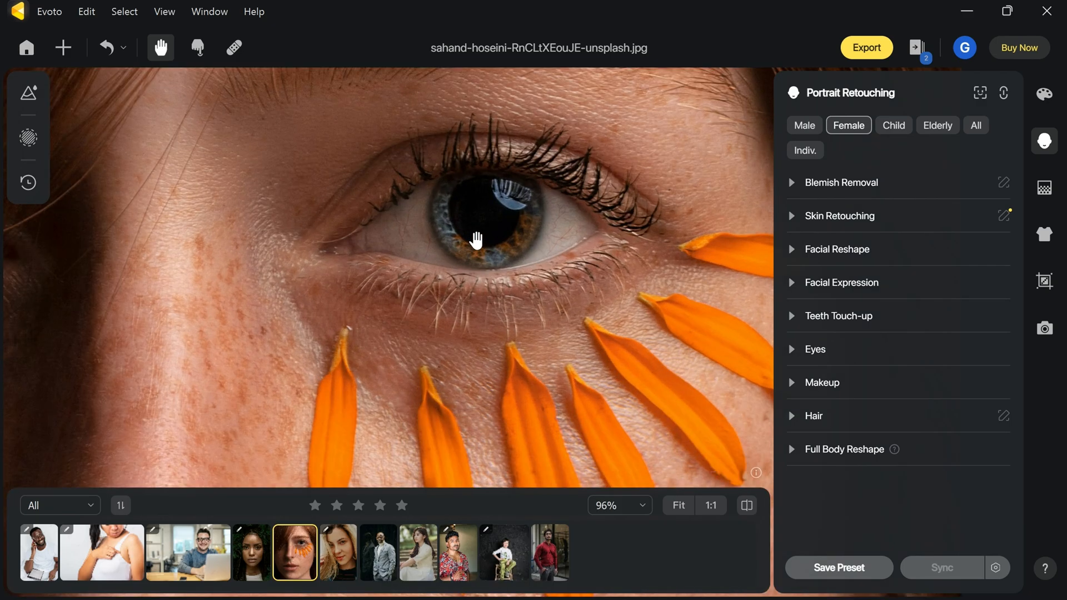
In the Eyes settings, set Removing Red Veins to 100.
click(814, 348)
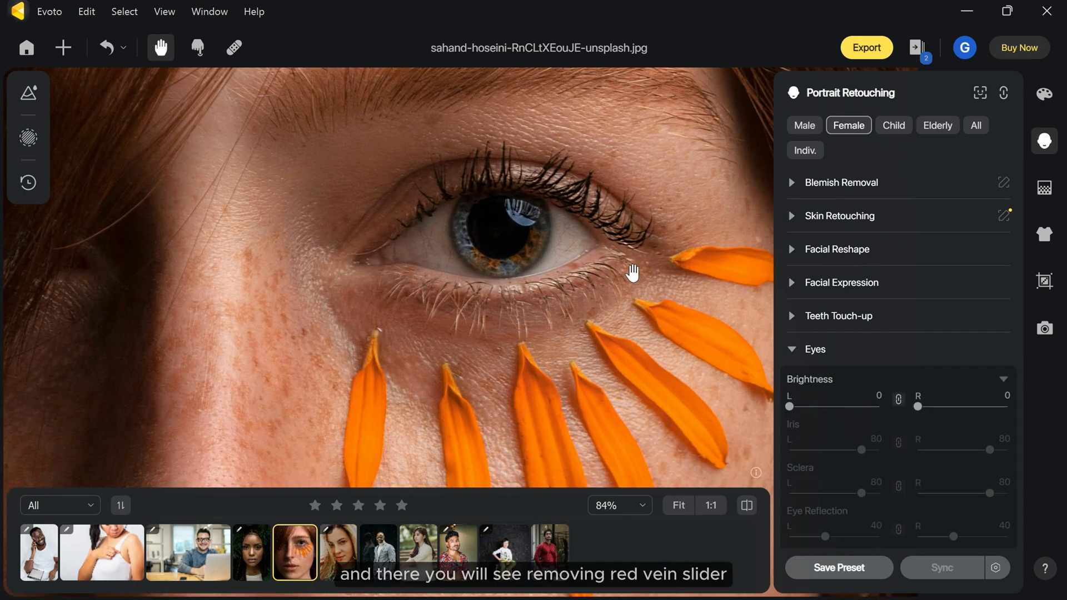
scroll(down, 3)
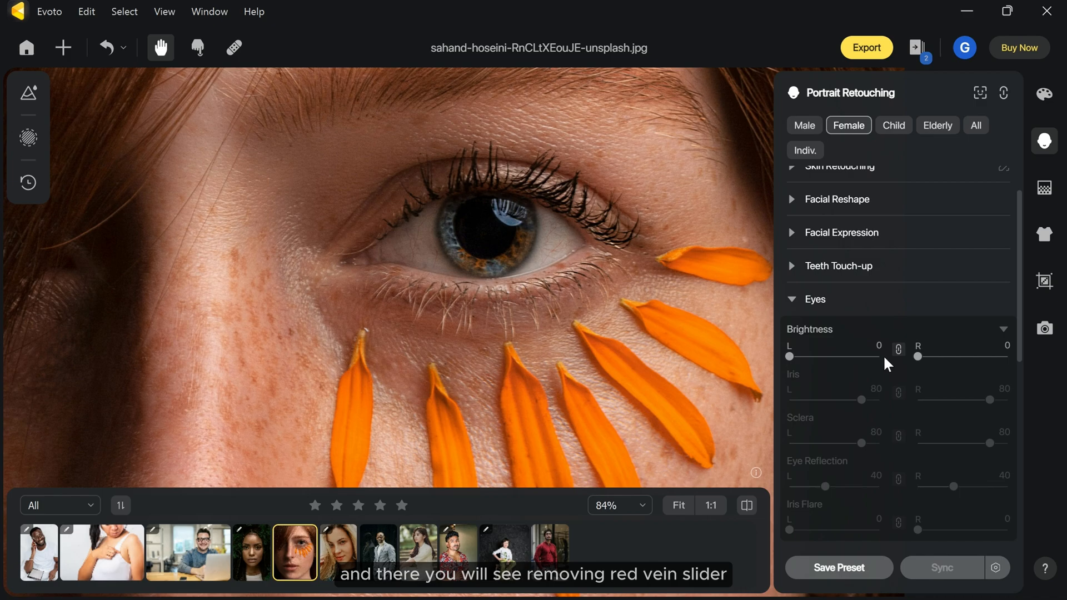
scroll(down, 3)
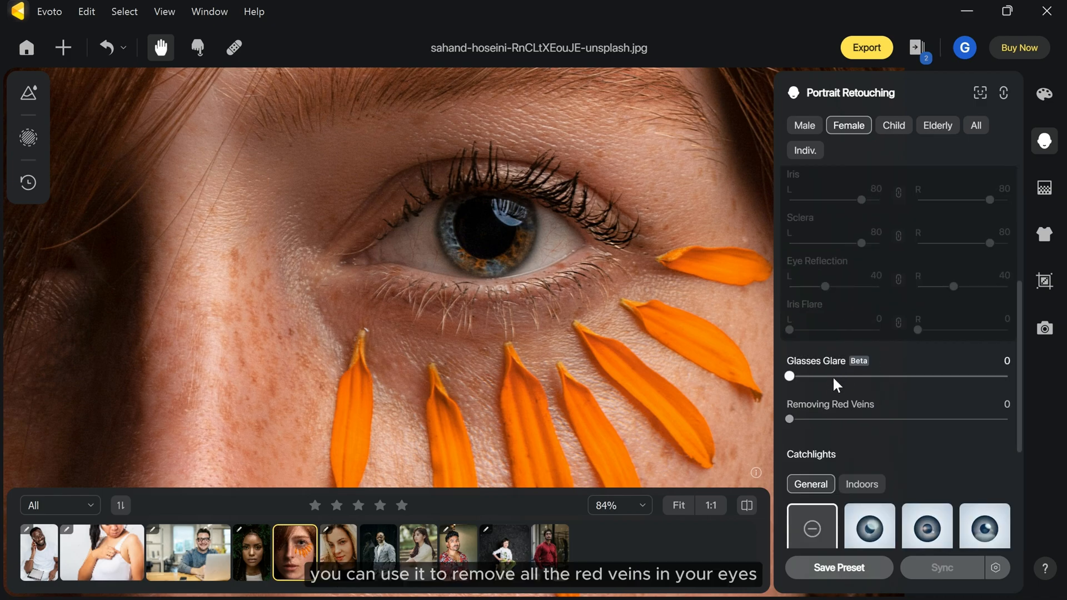
drag(788, 419, 1008, 418)
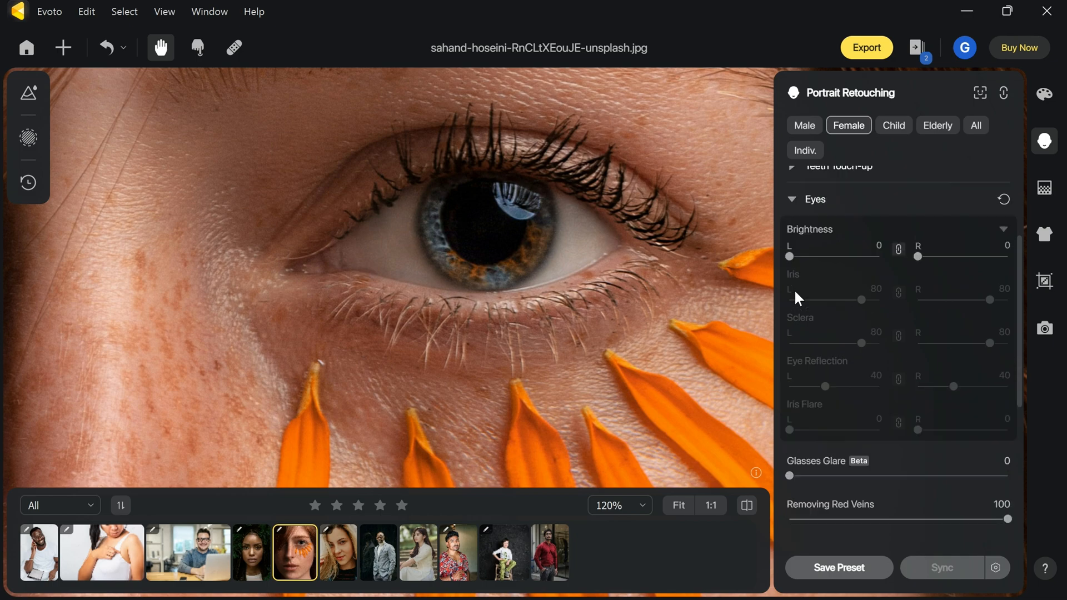
Set eye Brightness 78, Iris 89, Sclera 36, Eye Reflection 69 and Iris Flare 44, then compare with the original.
drag(789, 257, 841, 257)
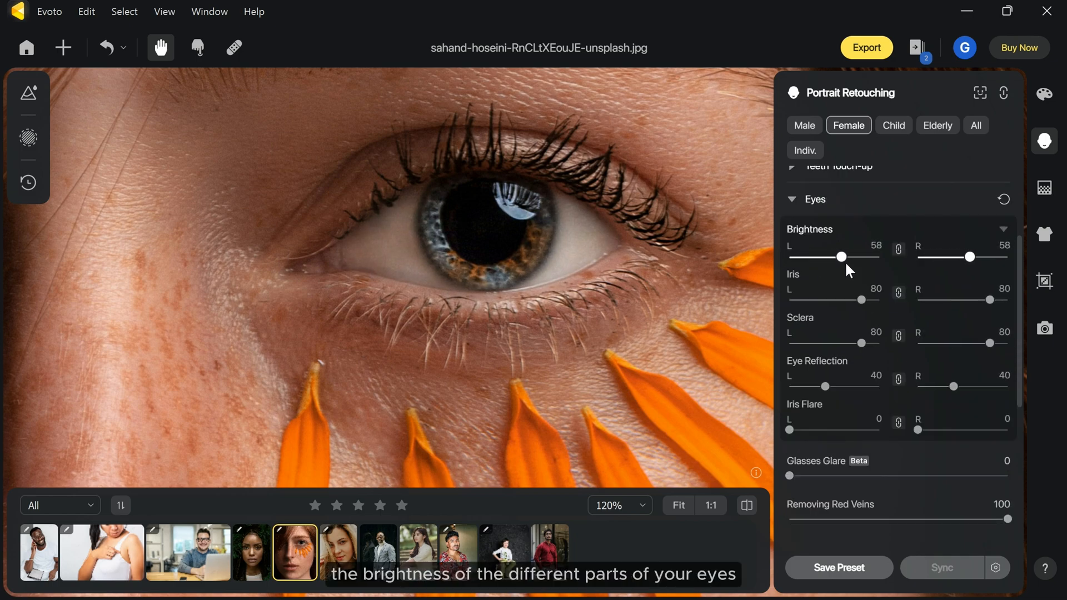
drag(841, 257, 859, 257)
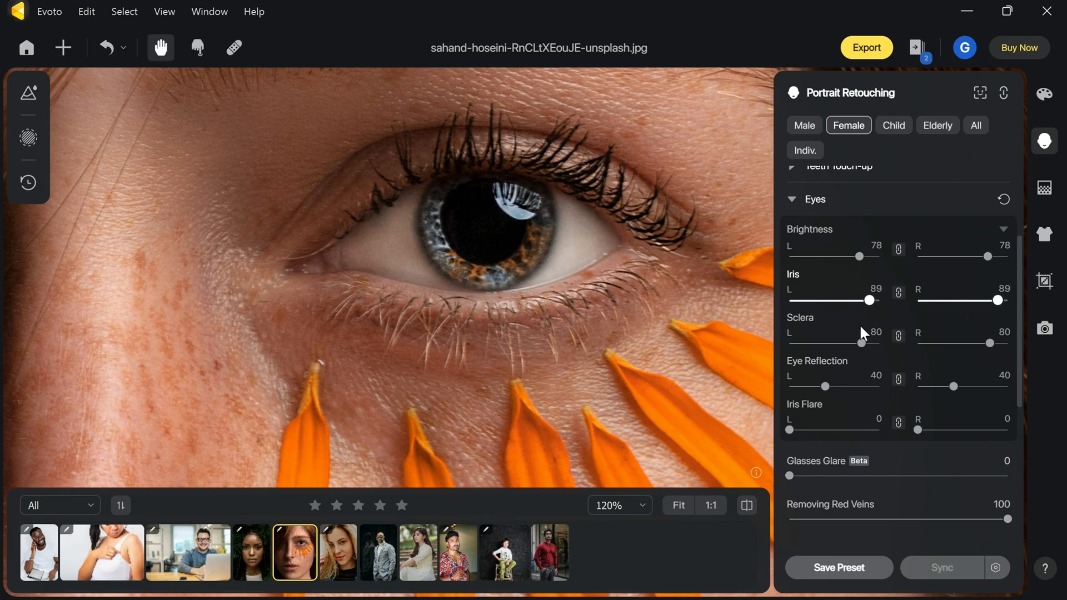
drag(859, 343, 822, 344)
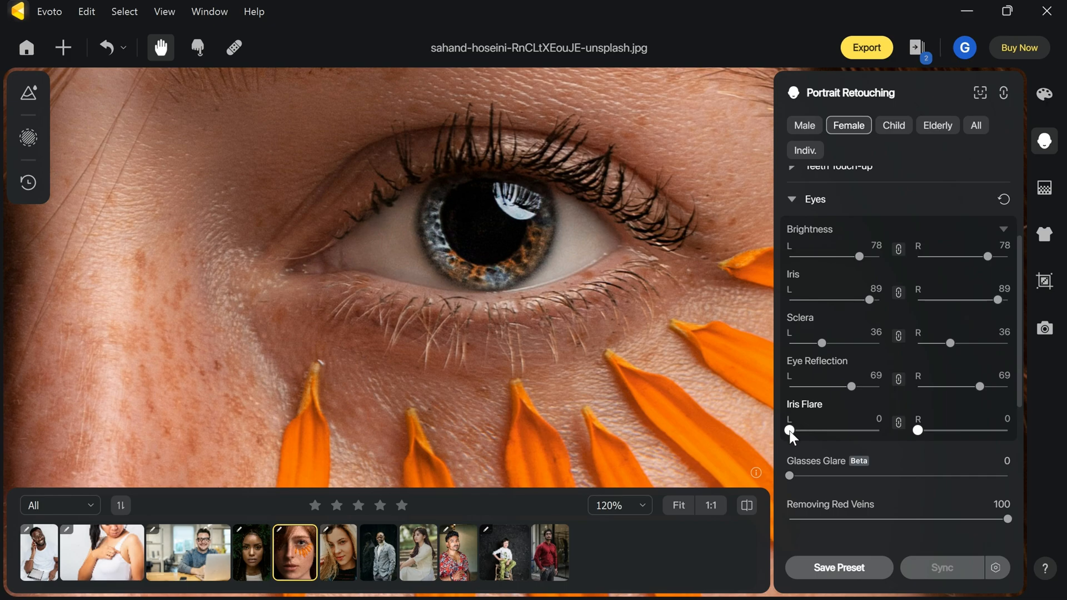
drag(789, 430, 827, 430)
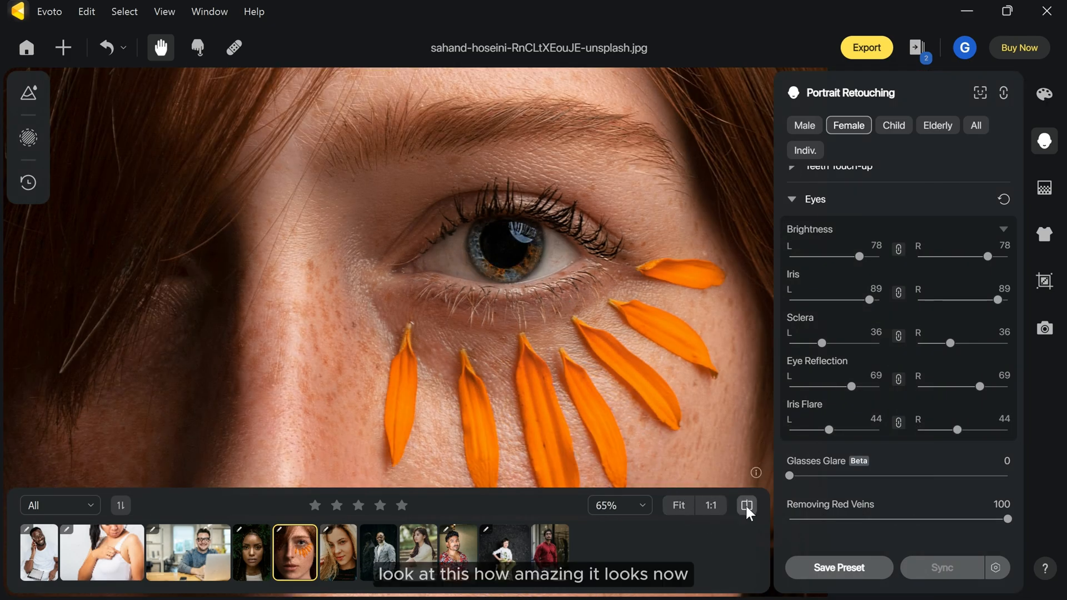
click(746, 504)
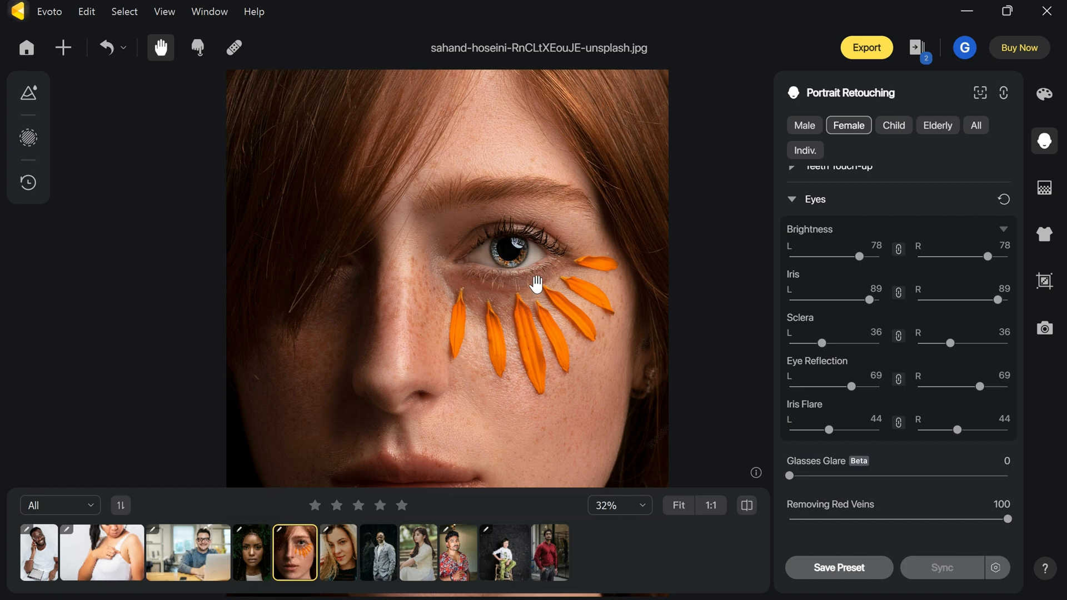
mouse_move(548, 283)
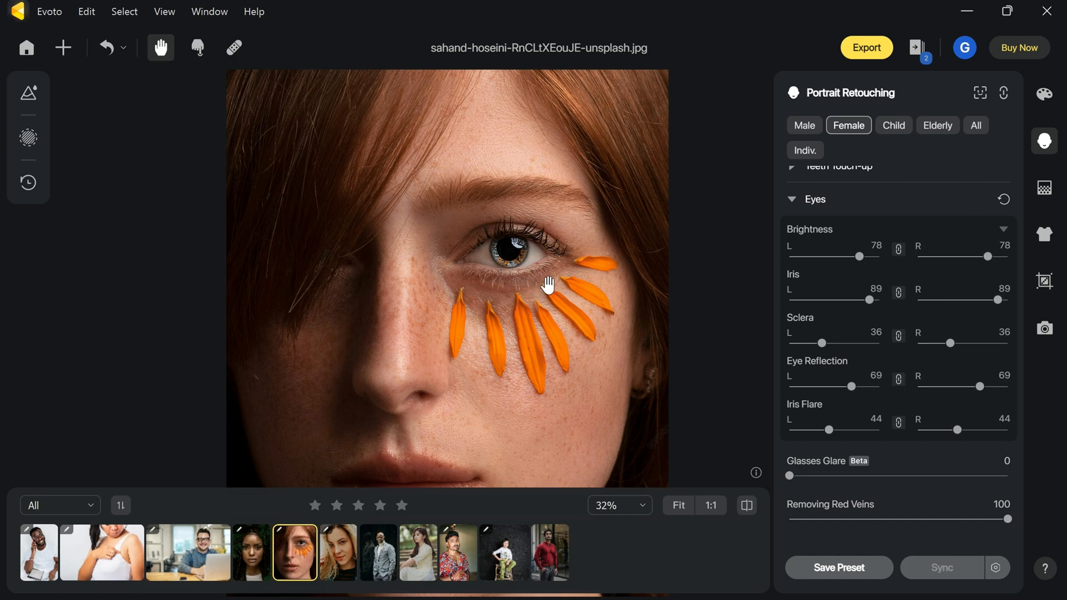
Apply catchlight preset 01 then 05 at amount 70 and collapse the Eyes section.
scroll(down, 3)
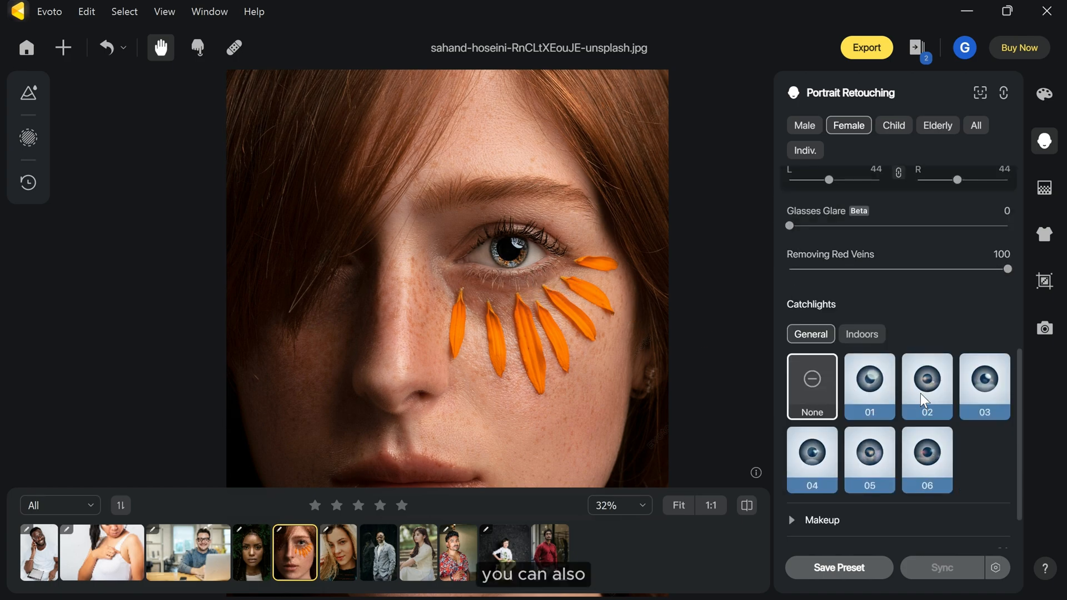
click(868, 380)
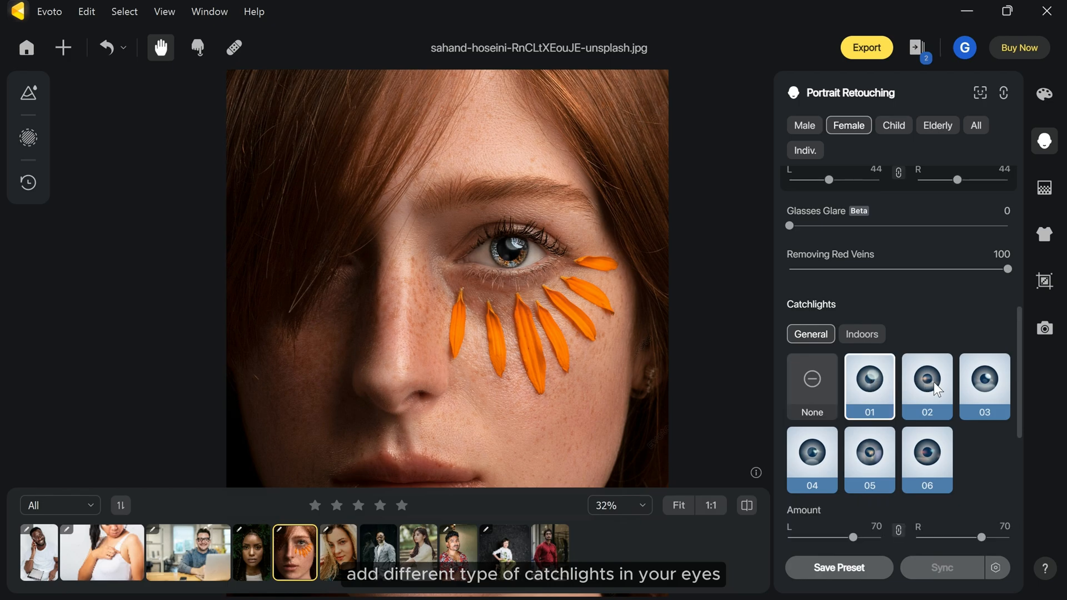
click(869, 460)
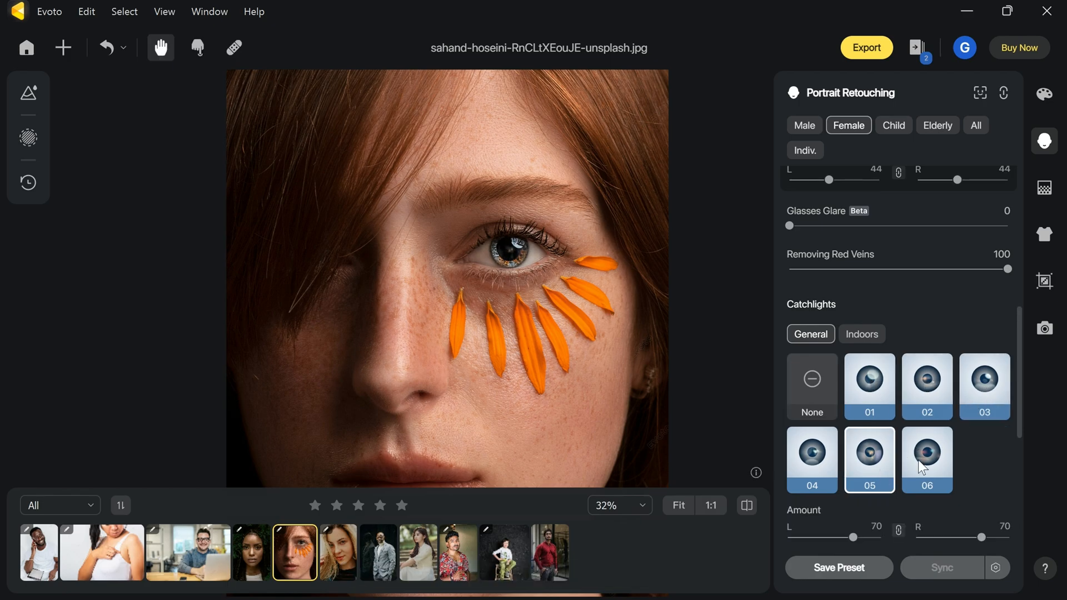
click(926, 453)
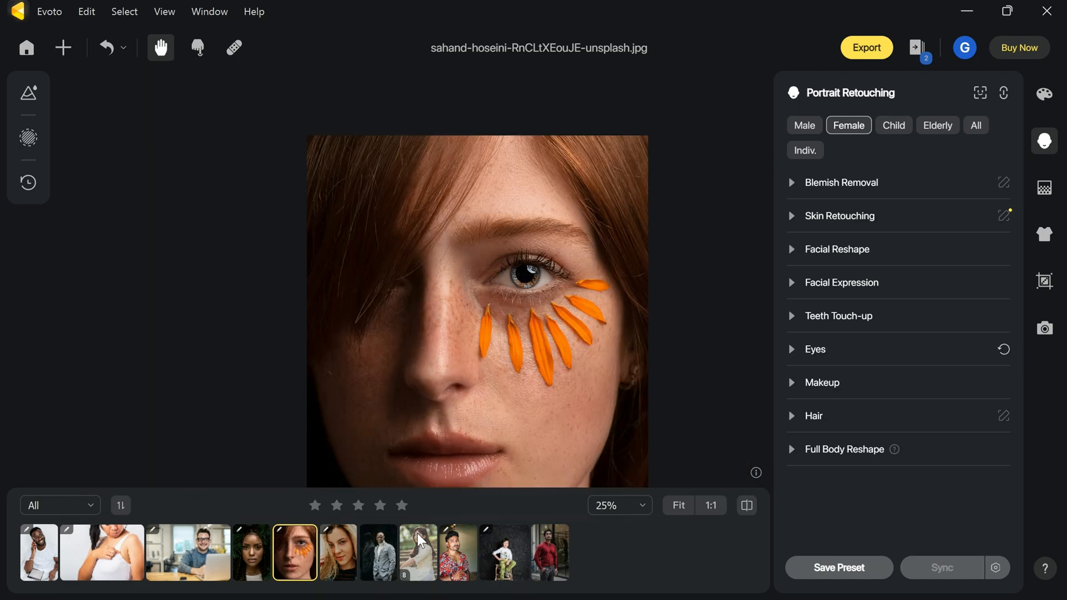
On the long-haired woman's portrait, set Remove Stray Hairs to 100 in the Hair settings.
click(416, 552)
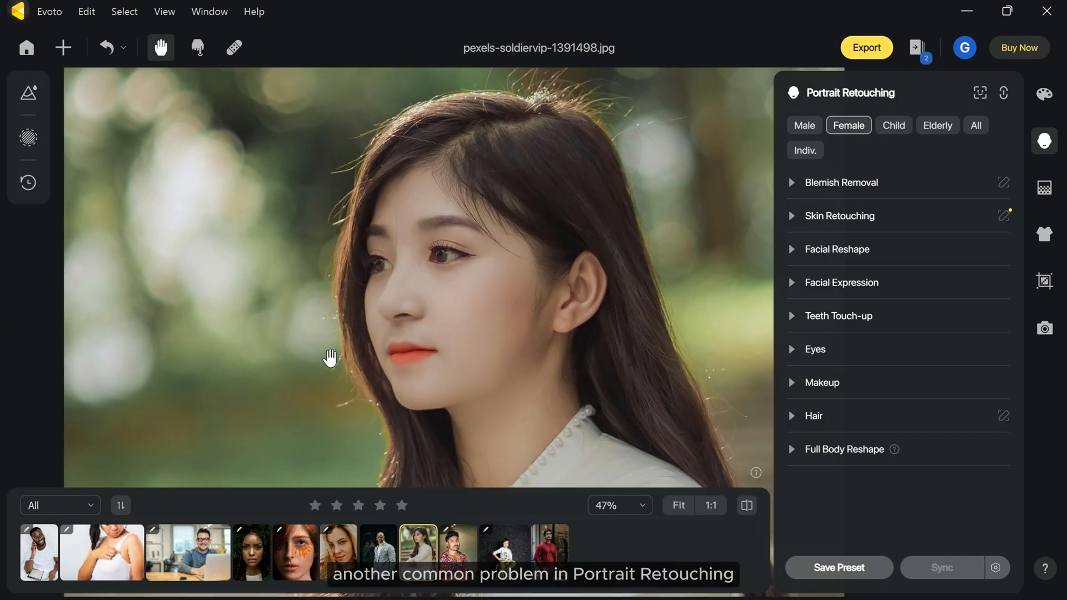
scroll(down, 3)
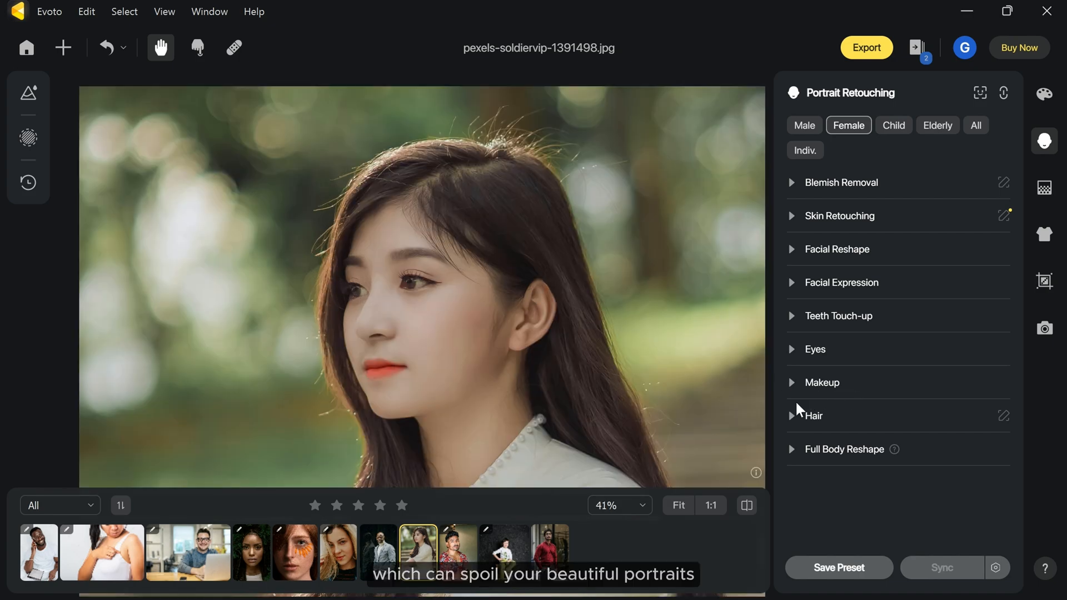
click(811, 414)
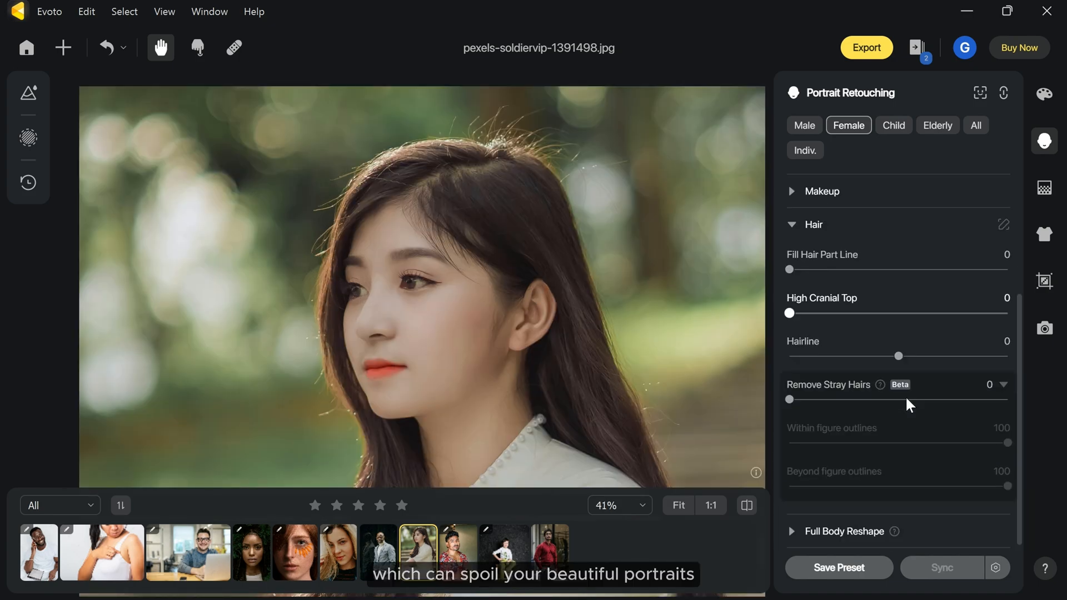
drag(789, 399, 810, 399)
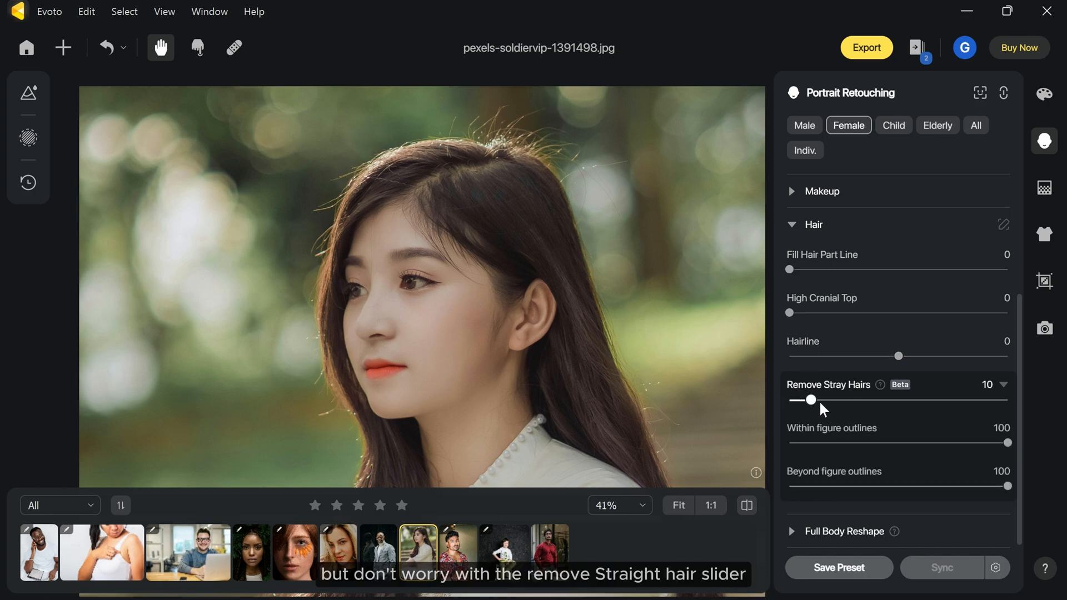
drag(810, 400, 1006, 400)
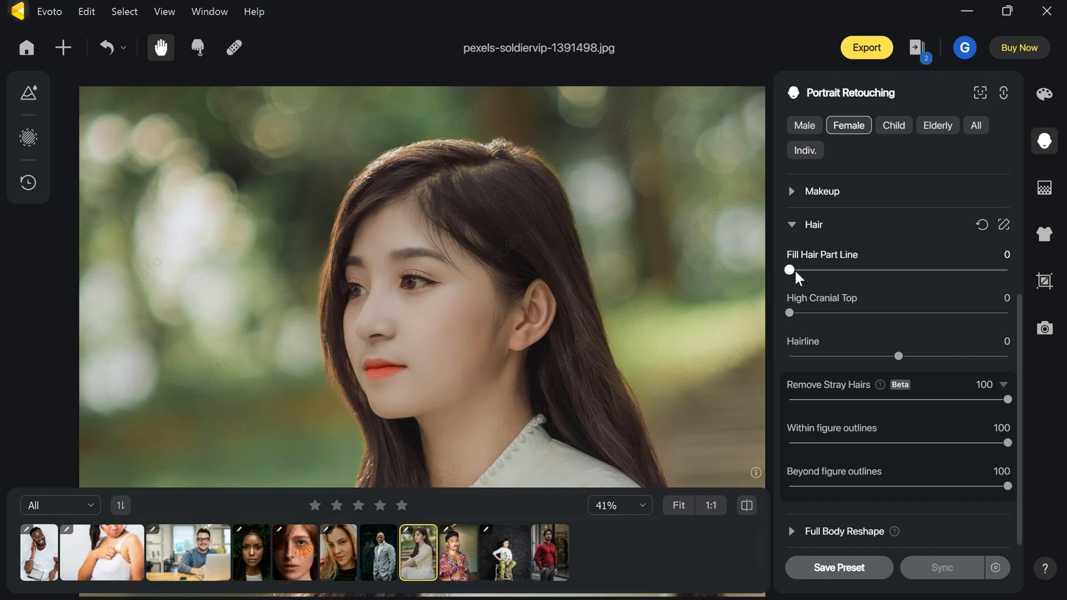
drag(789, 269, 992, 269)
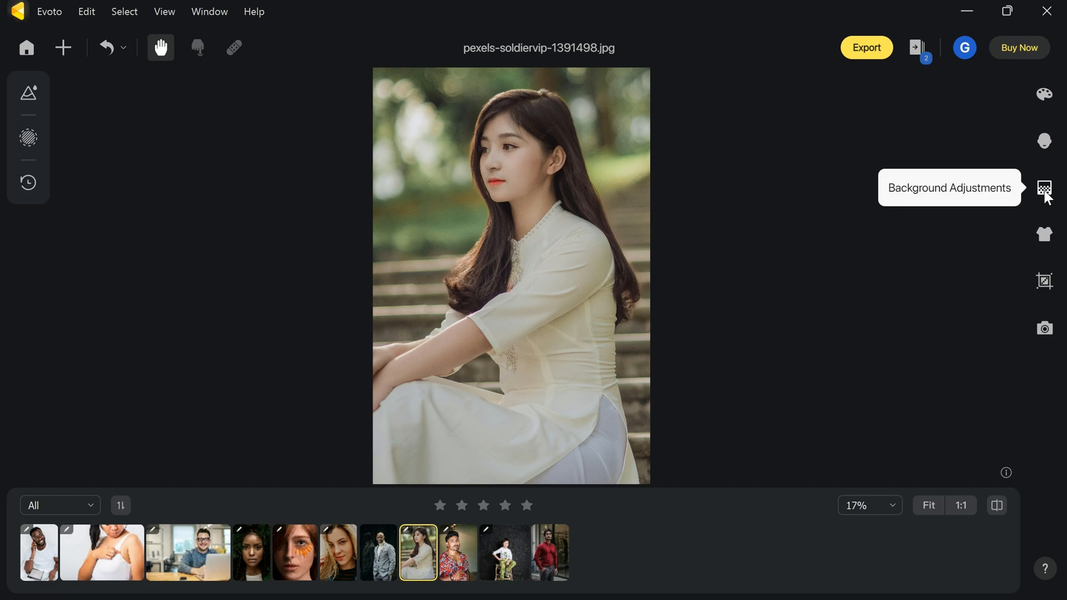
Apply Clean Solid Backdrop to the boy-on-stool portrait and compare with the original.
click(1045, 189)
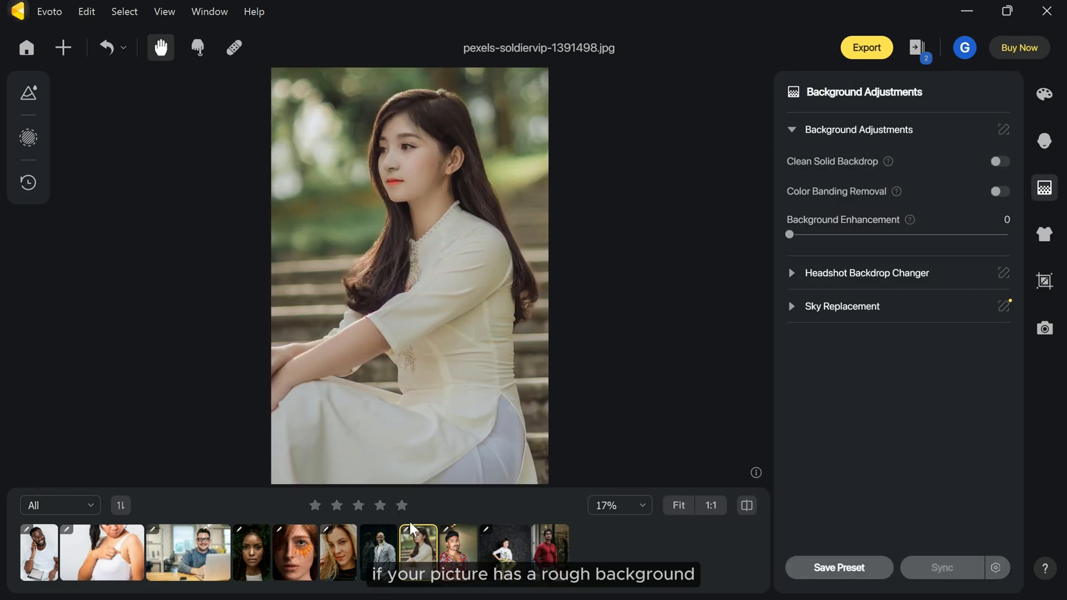
click(503, 552)
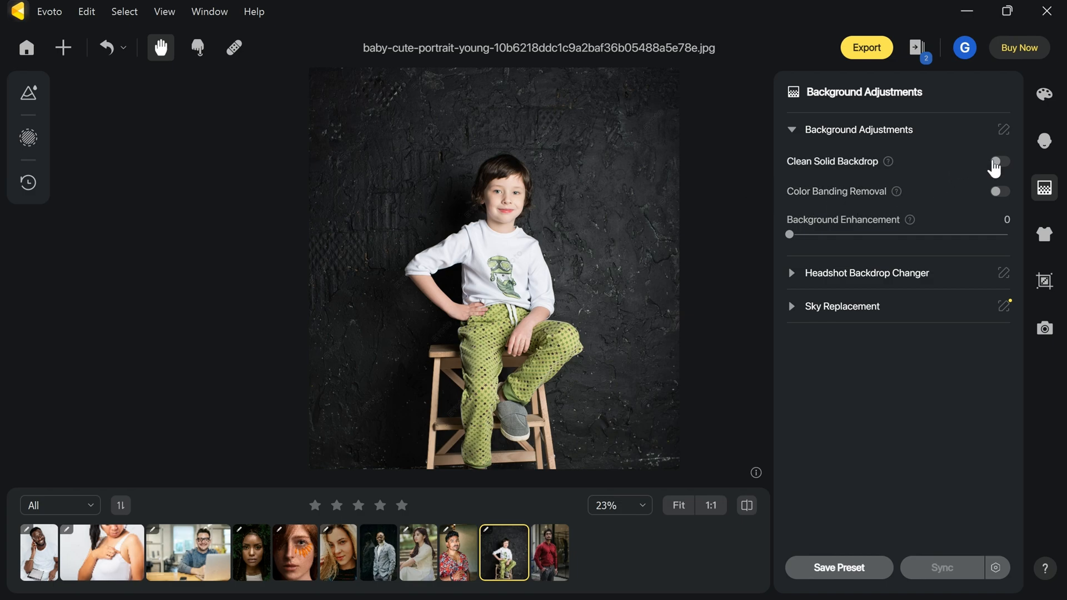
click(998, 161)
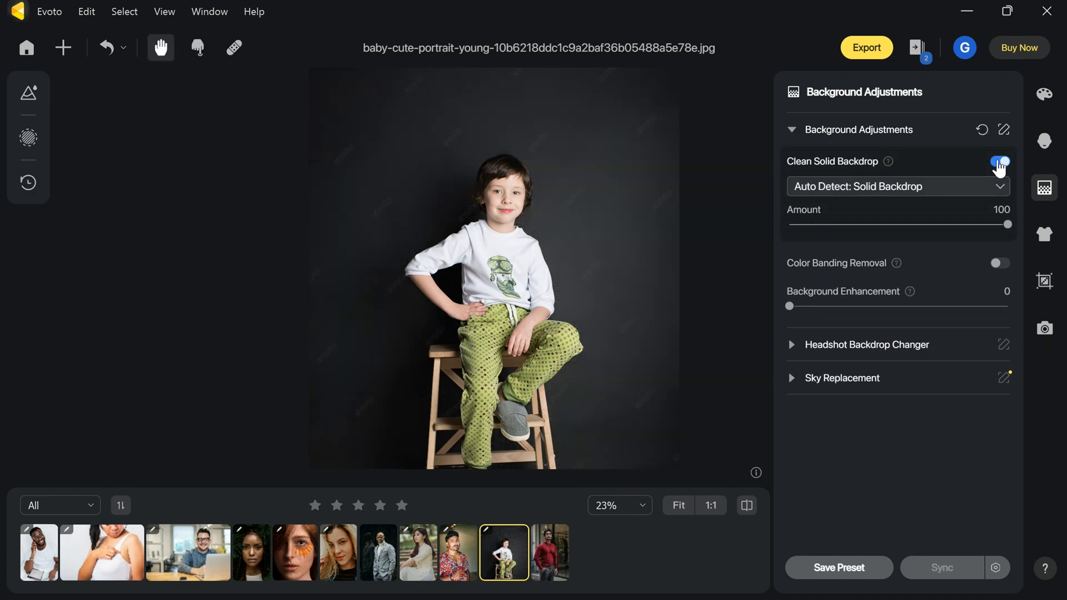
click(999, 161)
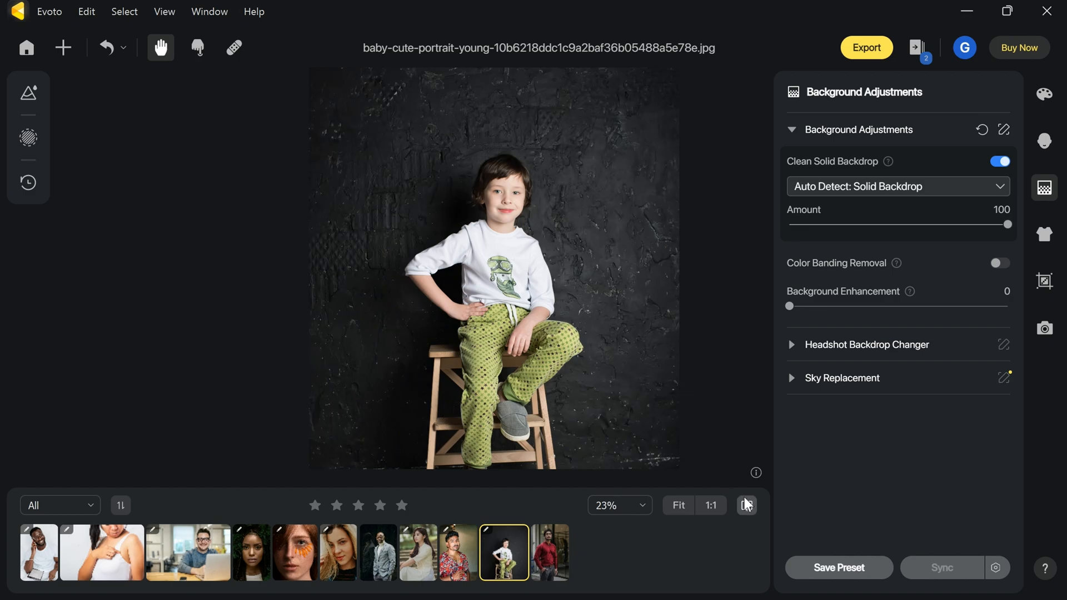
click(744, 504)
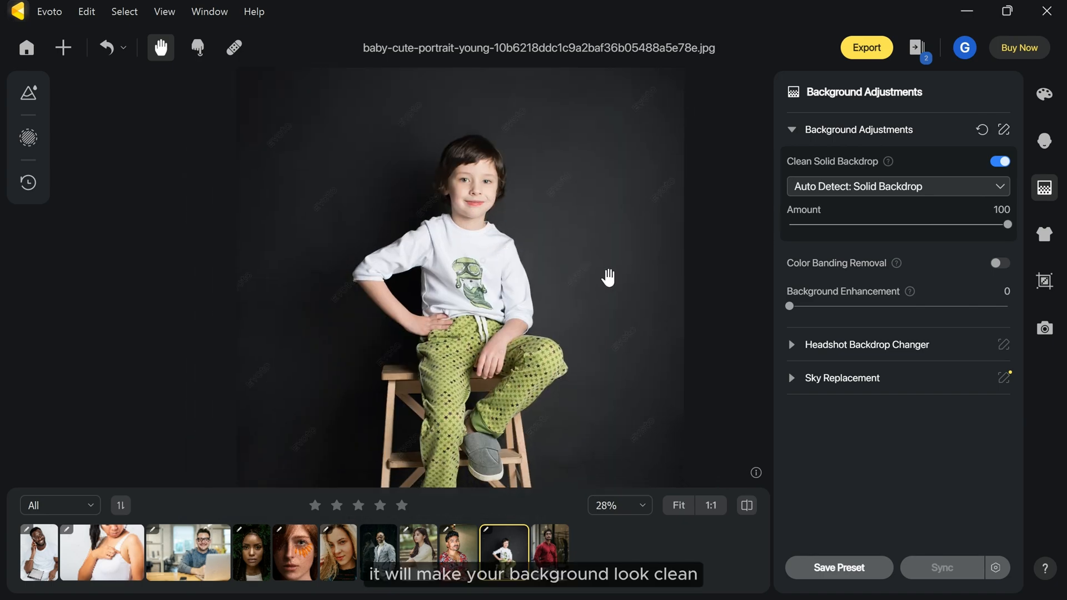
Test Background Enhancement then return it to zero, and select the red-shirt portrait.
drag(789, 306, 914, 307)
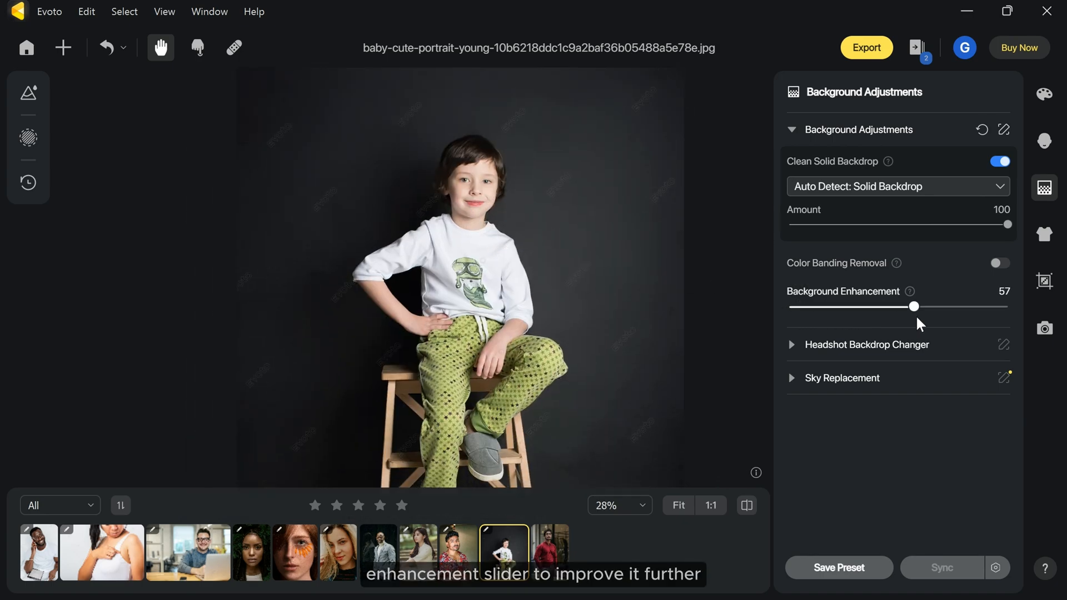
drag(914, 306, 786, 307)
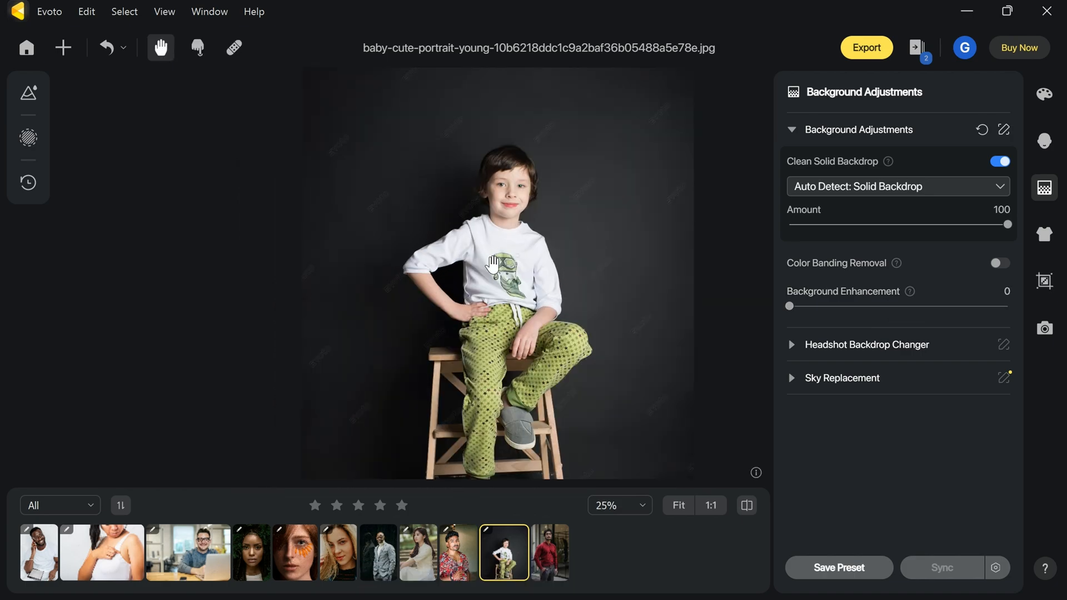
click(549, 552)
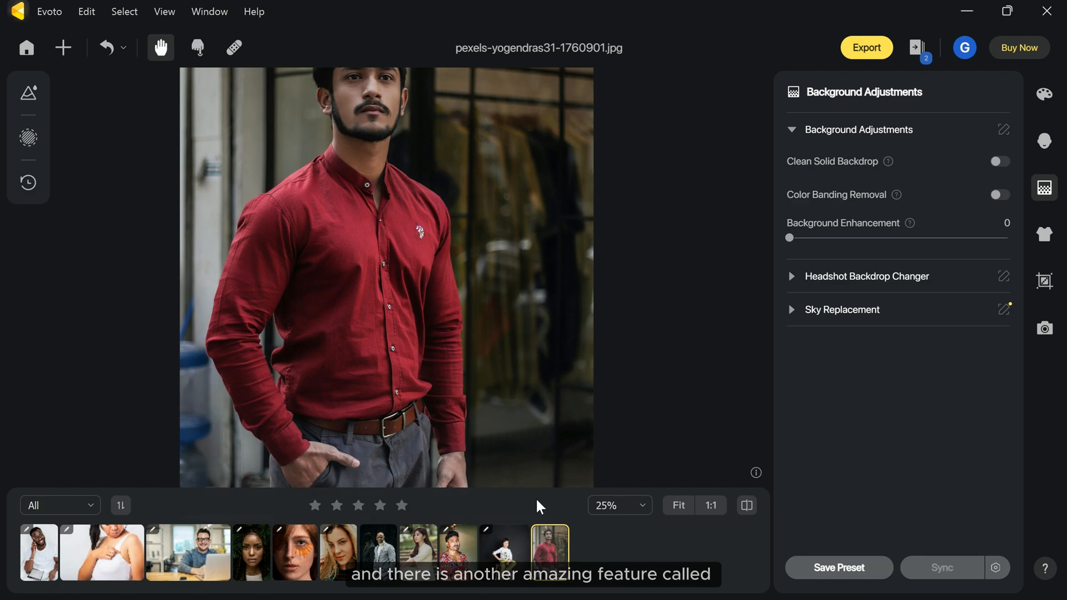
In Headshot Backdrop Changer, try Transparent then a dark fabric backdrop behind the man.
scroll(down, 3)
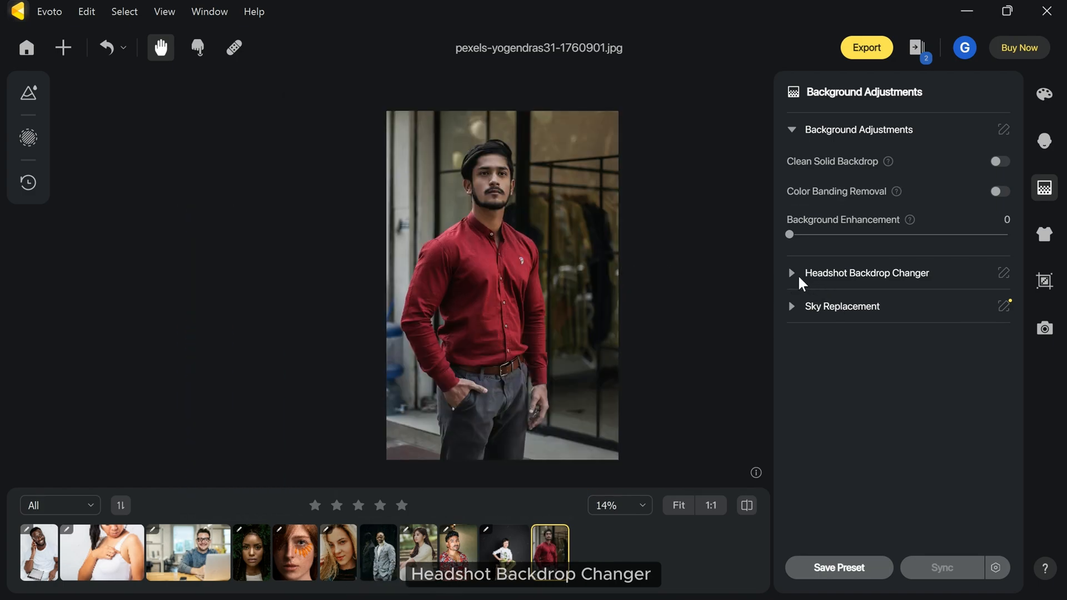
click(866, 274)
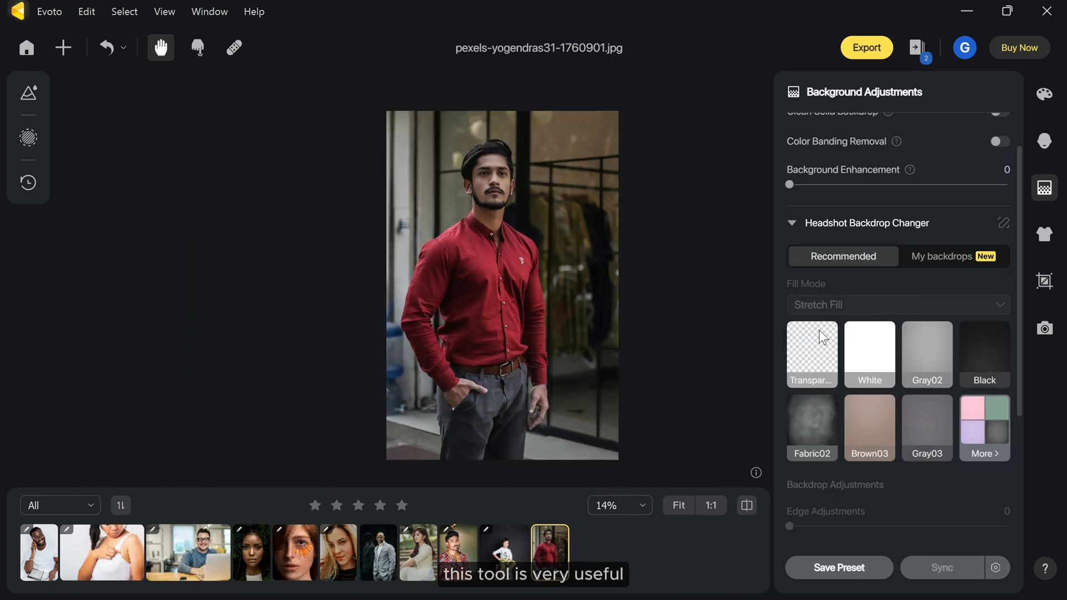
click(811, 346)
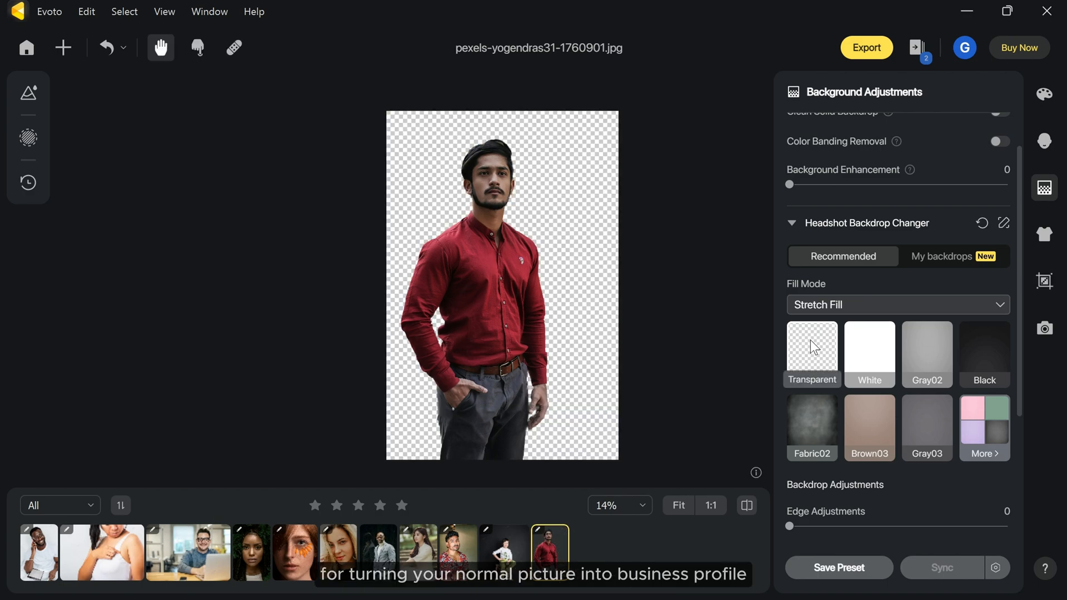
click(811, 426)
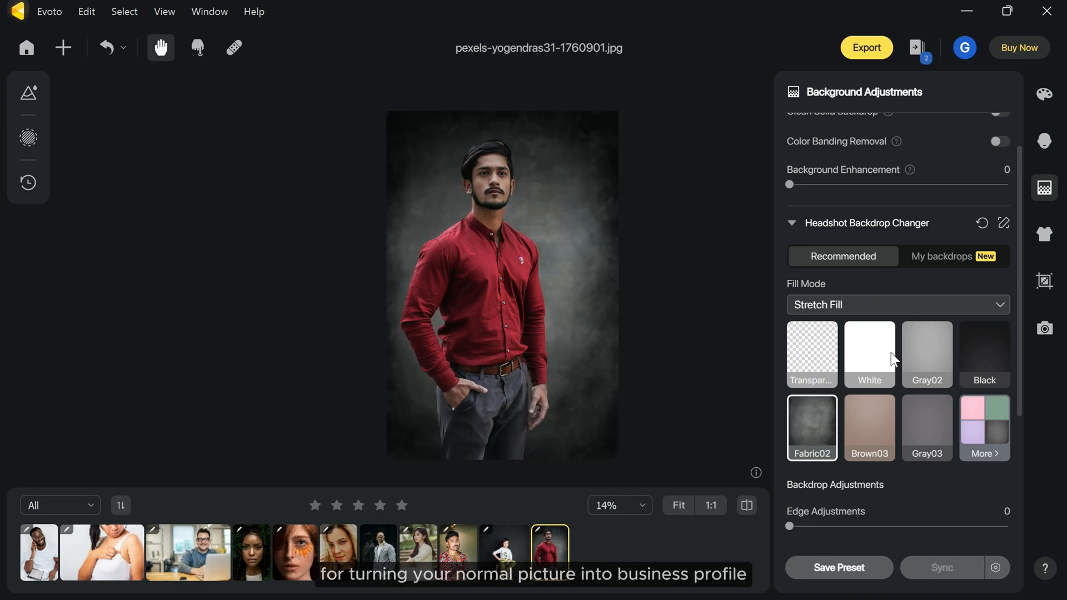
Browse more fabrics (Fabric04, Fabric01) and settle on a dark textured fabric backdrop.
click(925, 326)
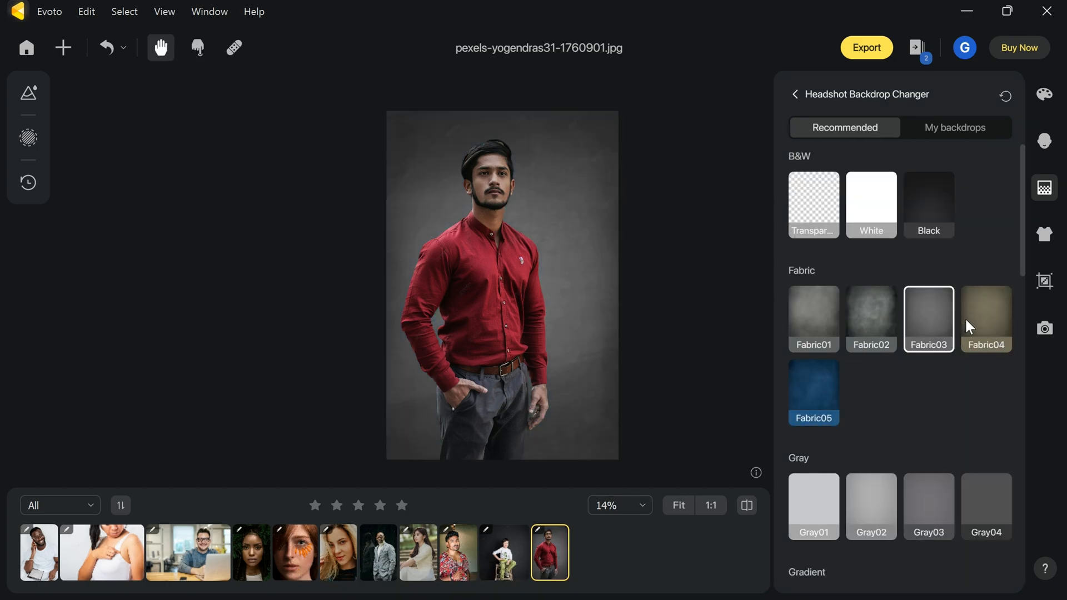
click(986, 319)
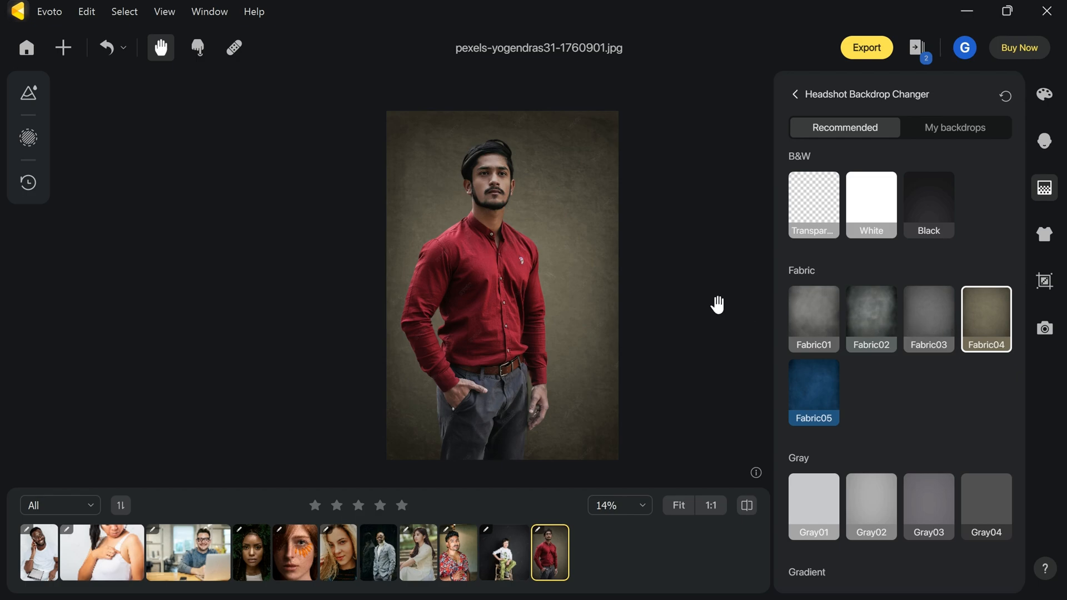
click(813, 319)
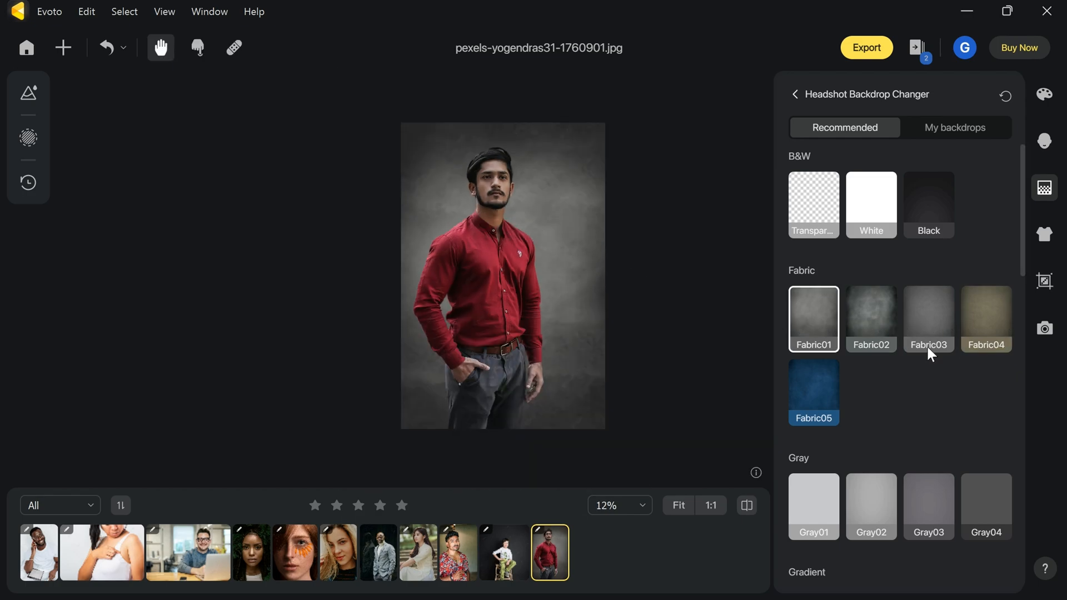
click(871, 318)
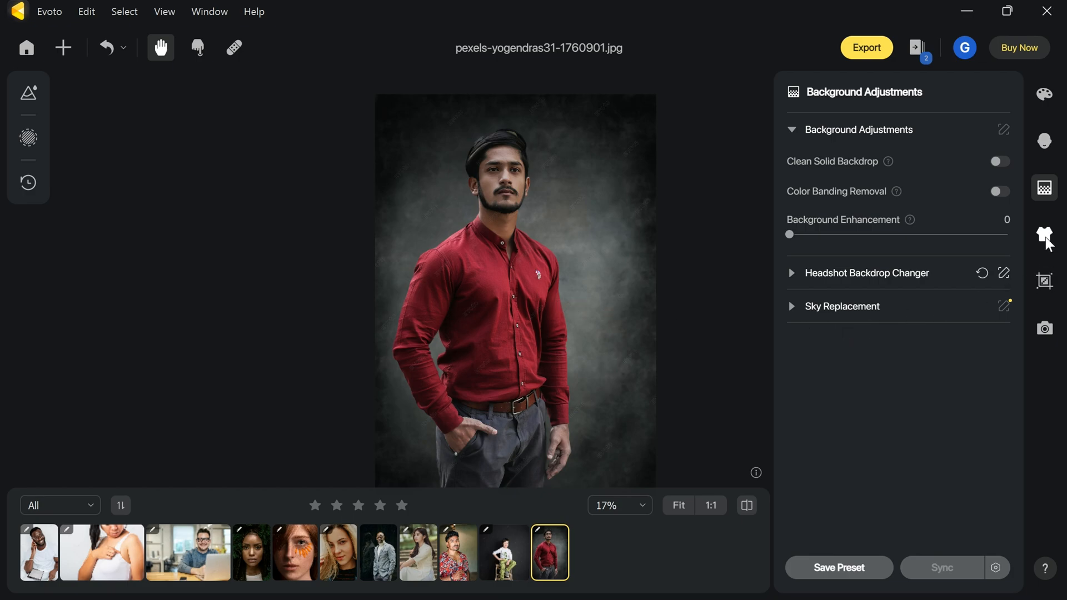
In Clothes and Accessories Touch-up, set De-wrinkle Clothing to 99 on the grey-suit portrait.
click(1045, 234)
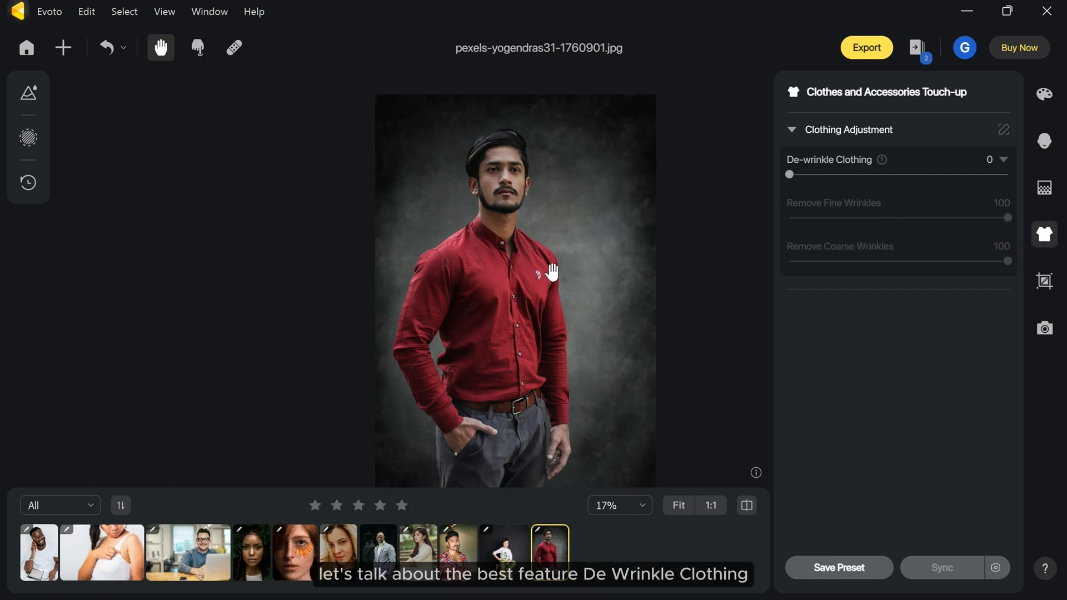
click(378, 552)
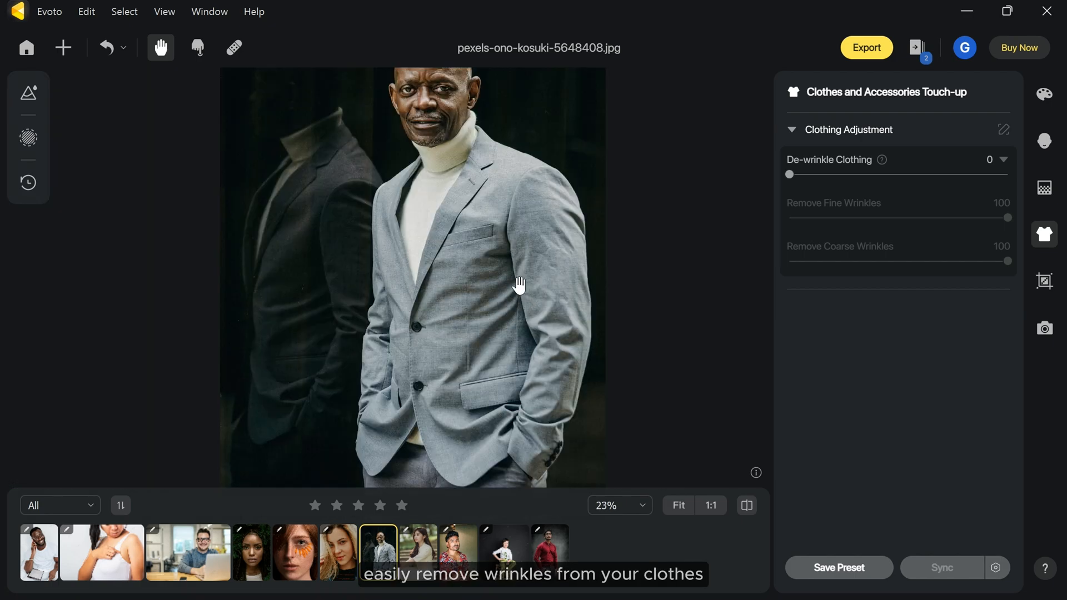
scroll(down, 3)
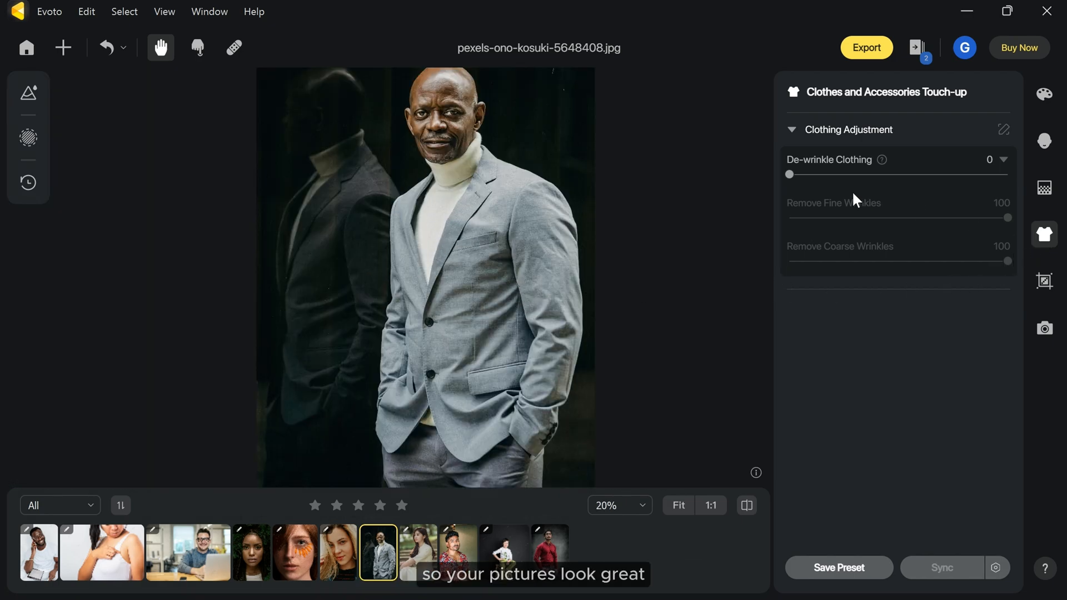
drag(789, 175, 990, 175)
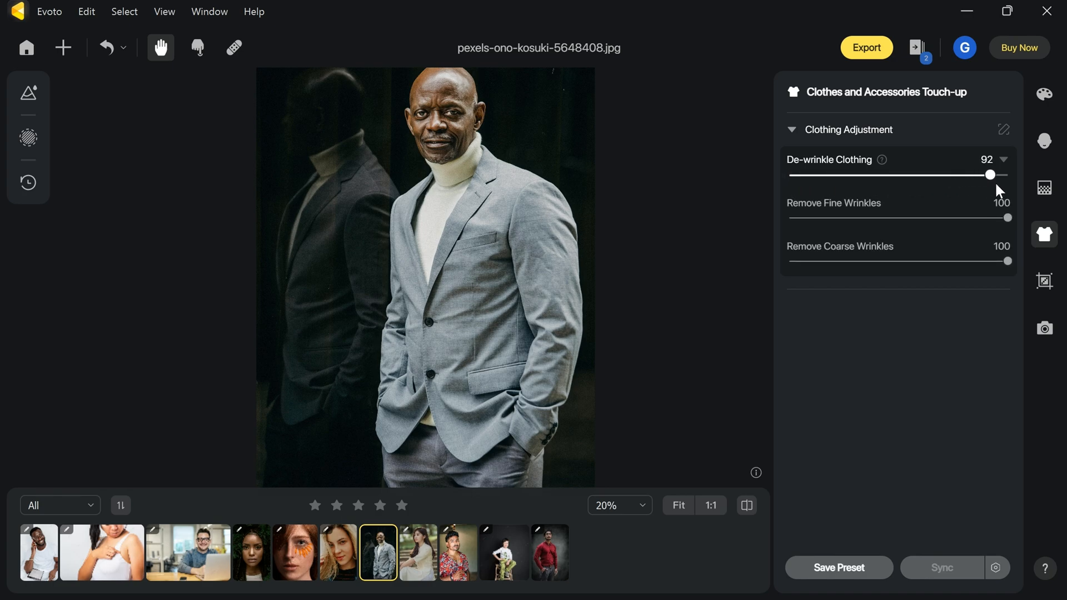
drag(990, 174, 1007, 174)
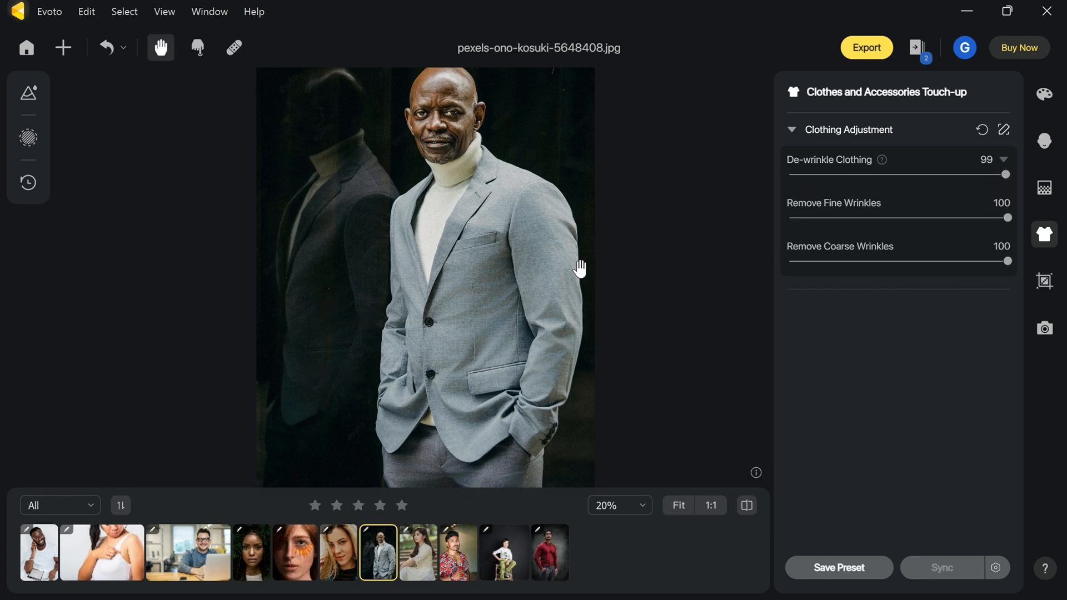
Compare the grey suit before and after de-wrinkling.
click(747, 506)
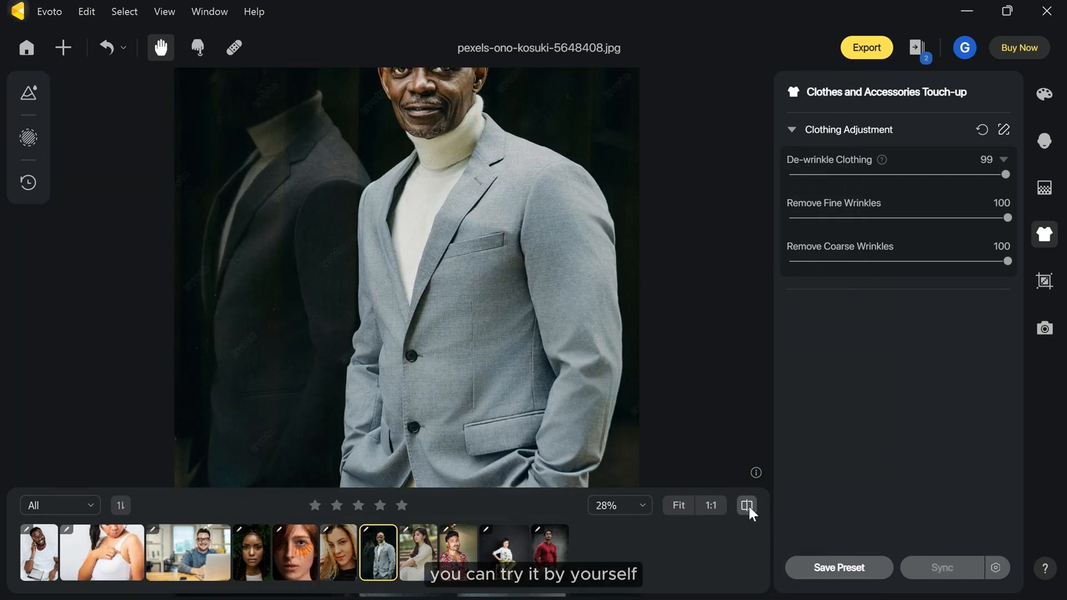
click(746, 504)
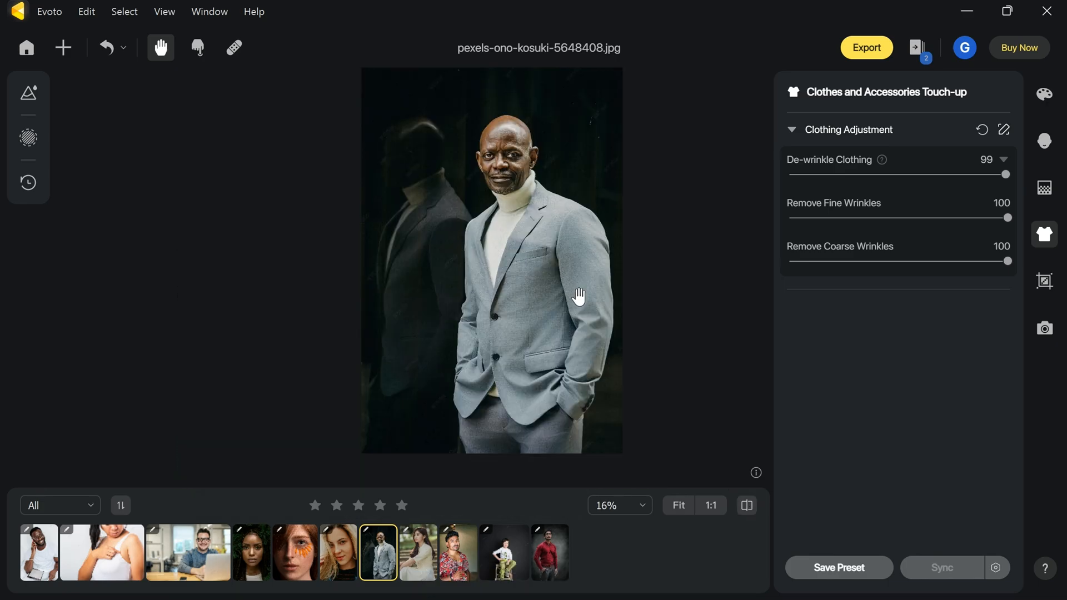
scroll(down, 3)
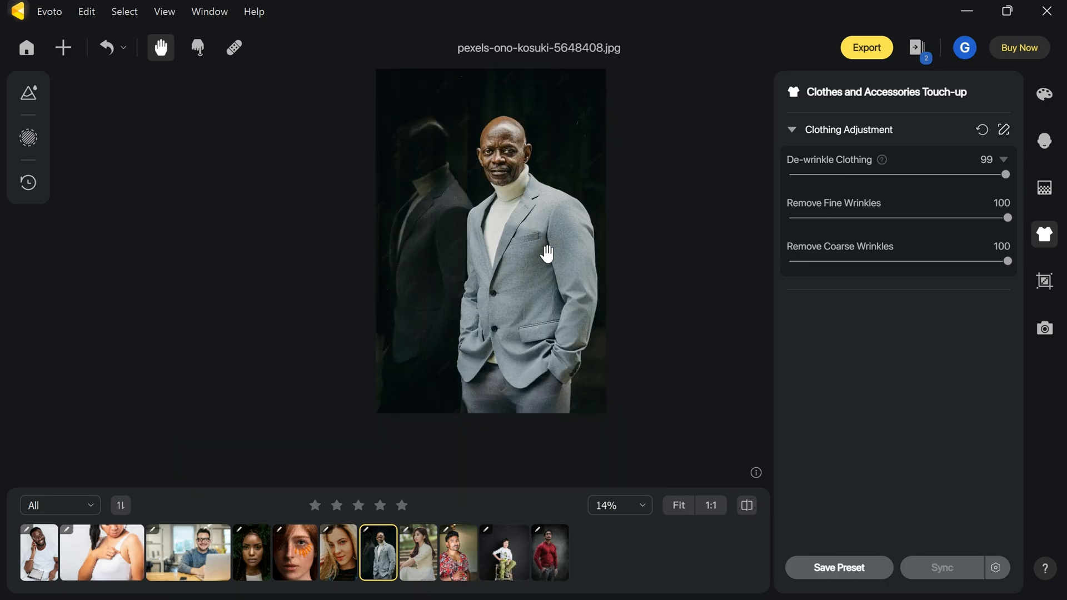
Sync Portrait Retouching from the blonde woman's photo to the palm-leaf portrait and view the result.
click(589, 552)
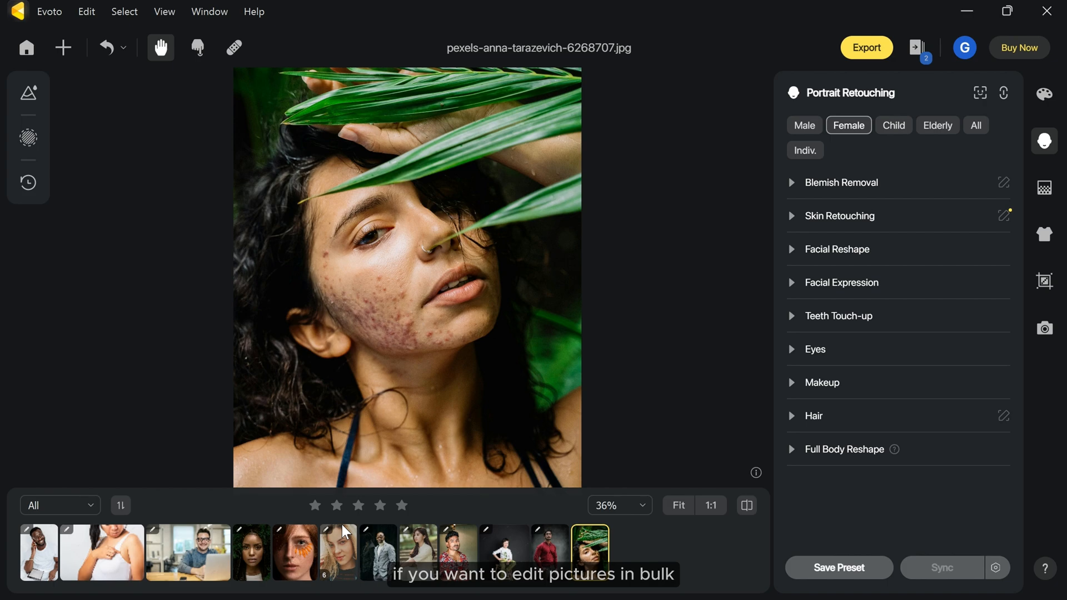
click(338, 552)
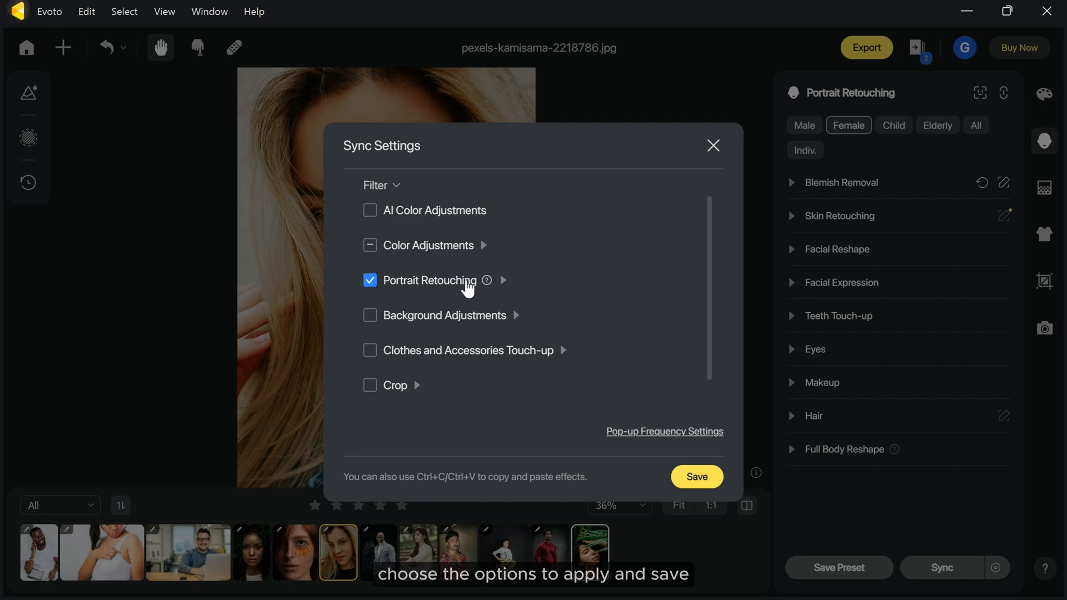
click(695, 477)
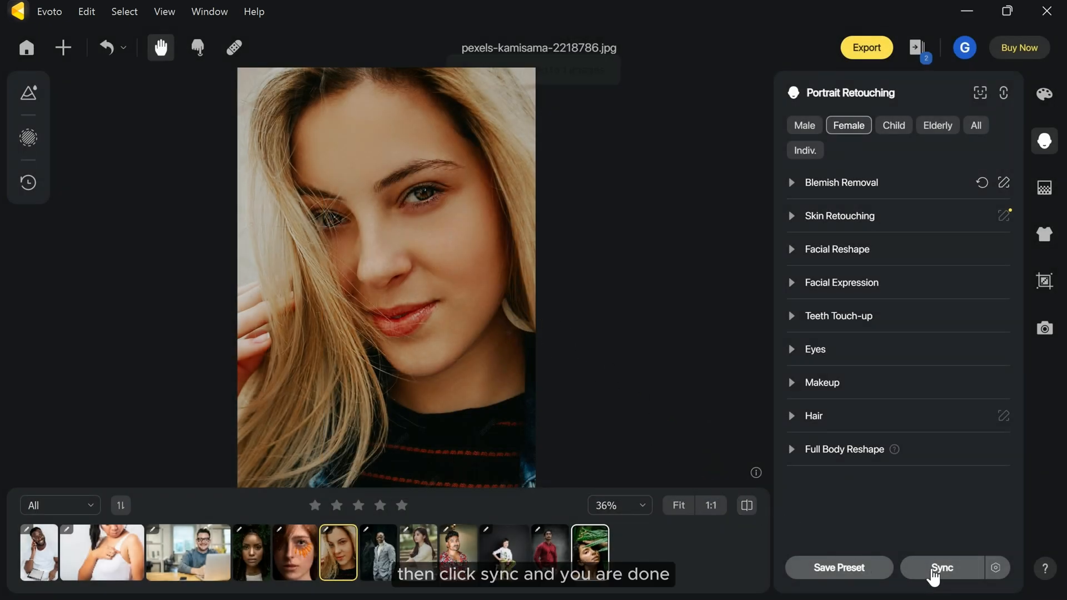
click(941, 567)
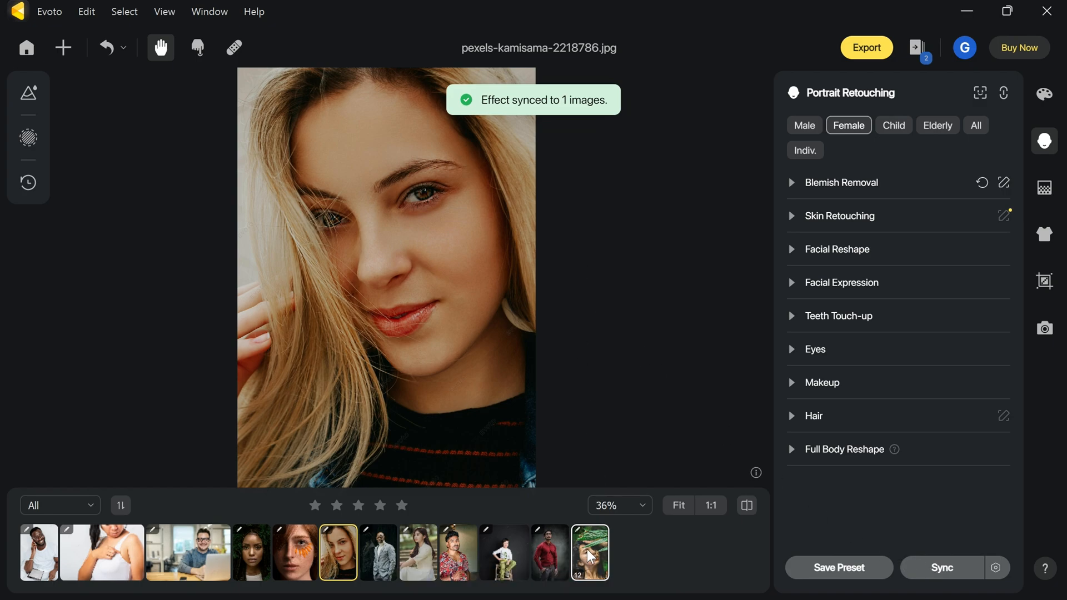
click(589, 553)
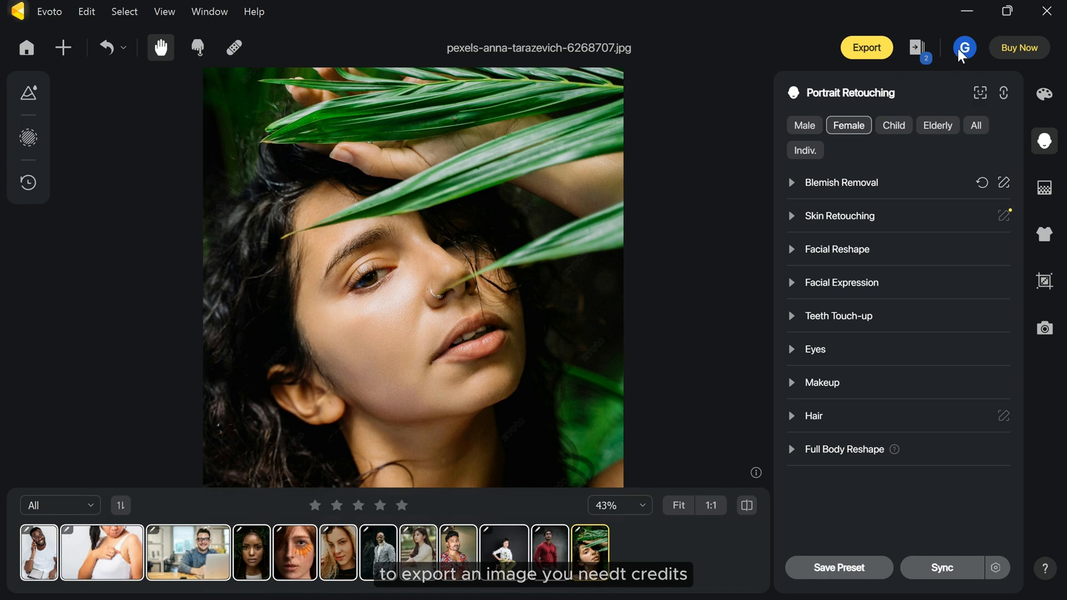
Export with Original Filename and 100% quality from Export Settings.
click(865, 48)
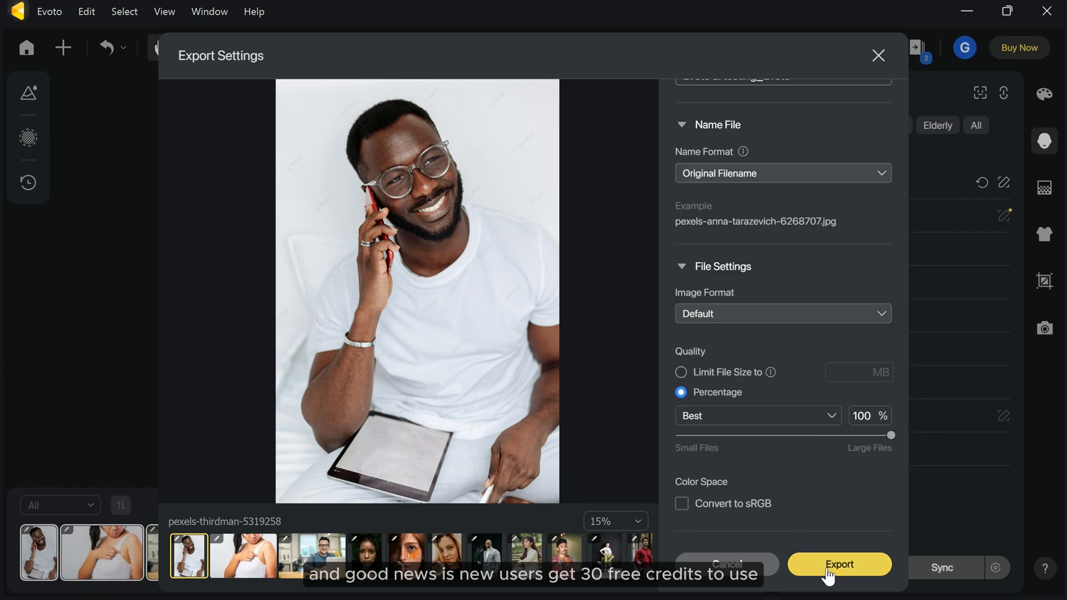
click(878, 56)
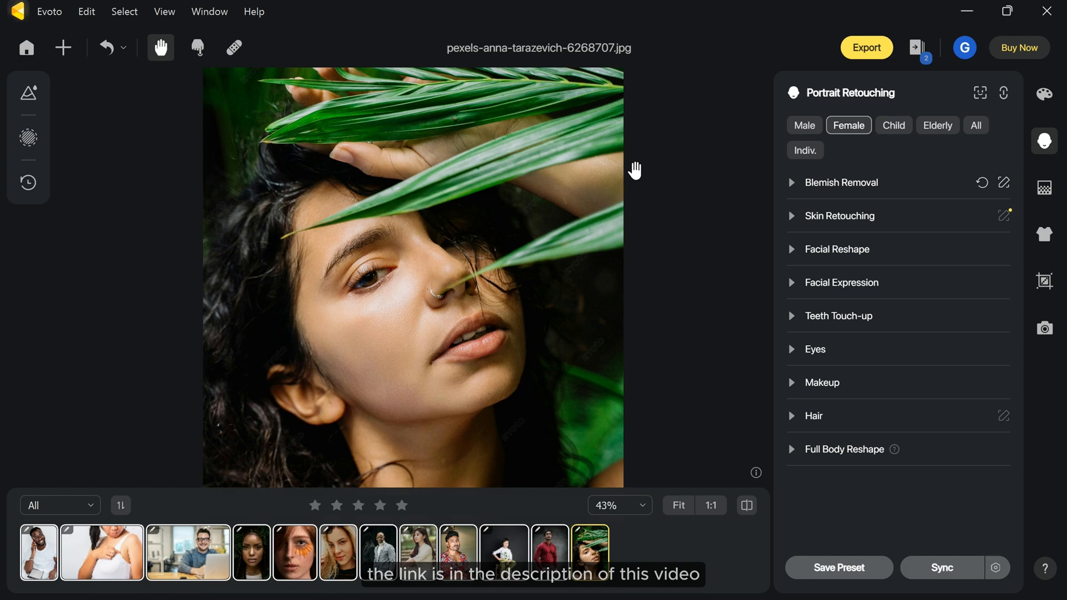
mouse_move(732, 412)
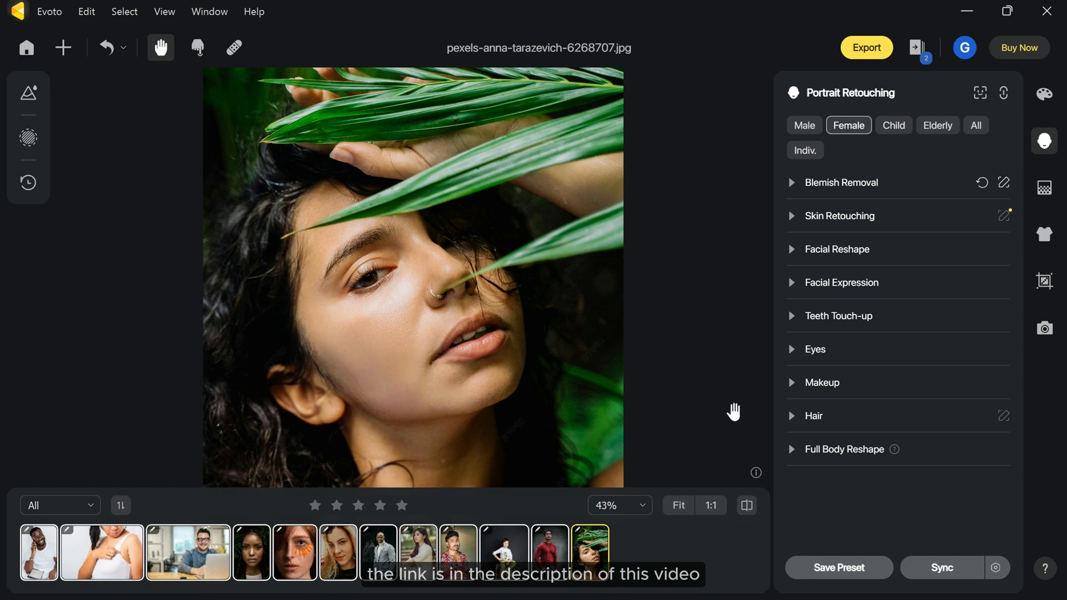